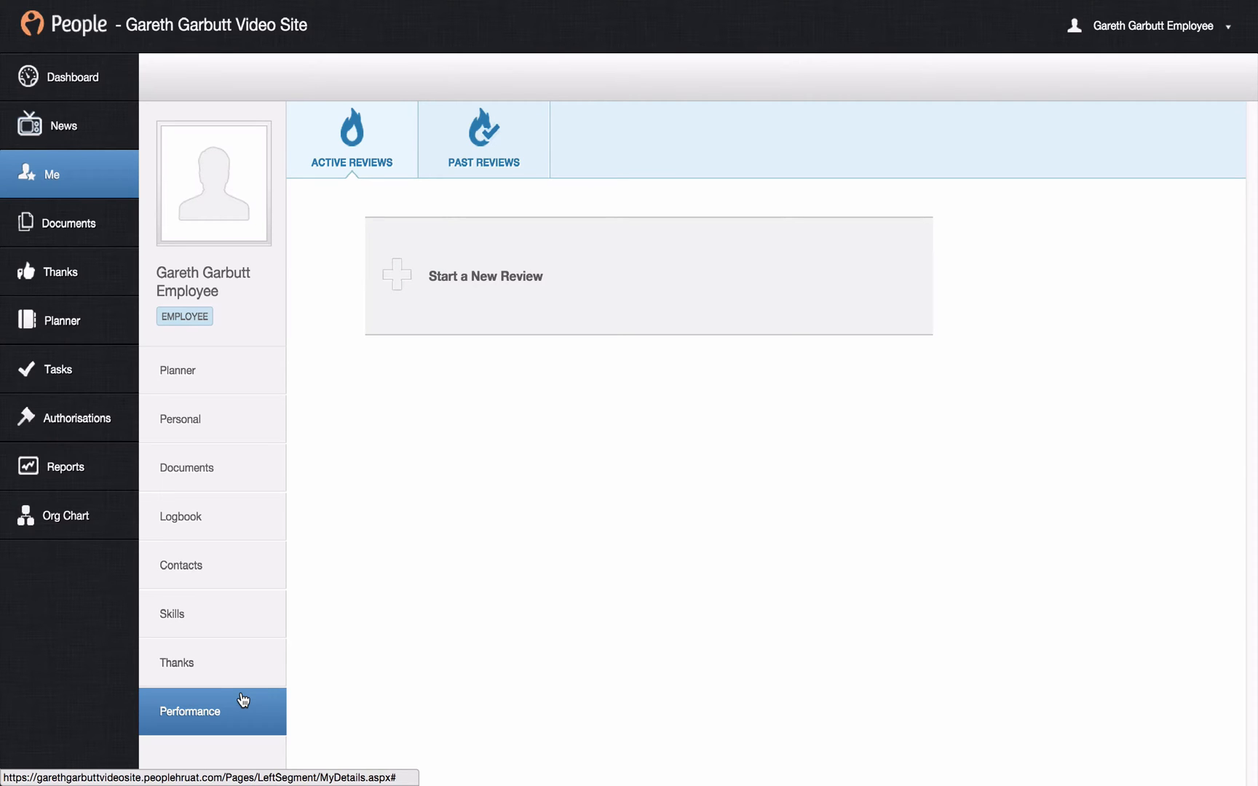
pyautogui.moveTo(355, 173)
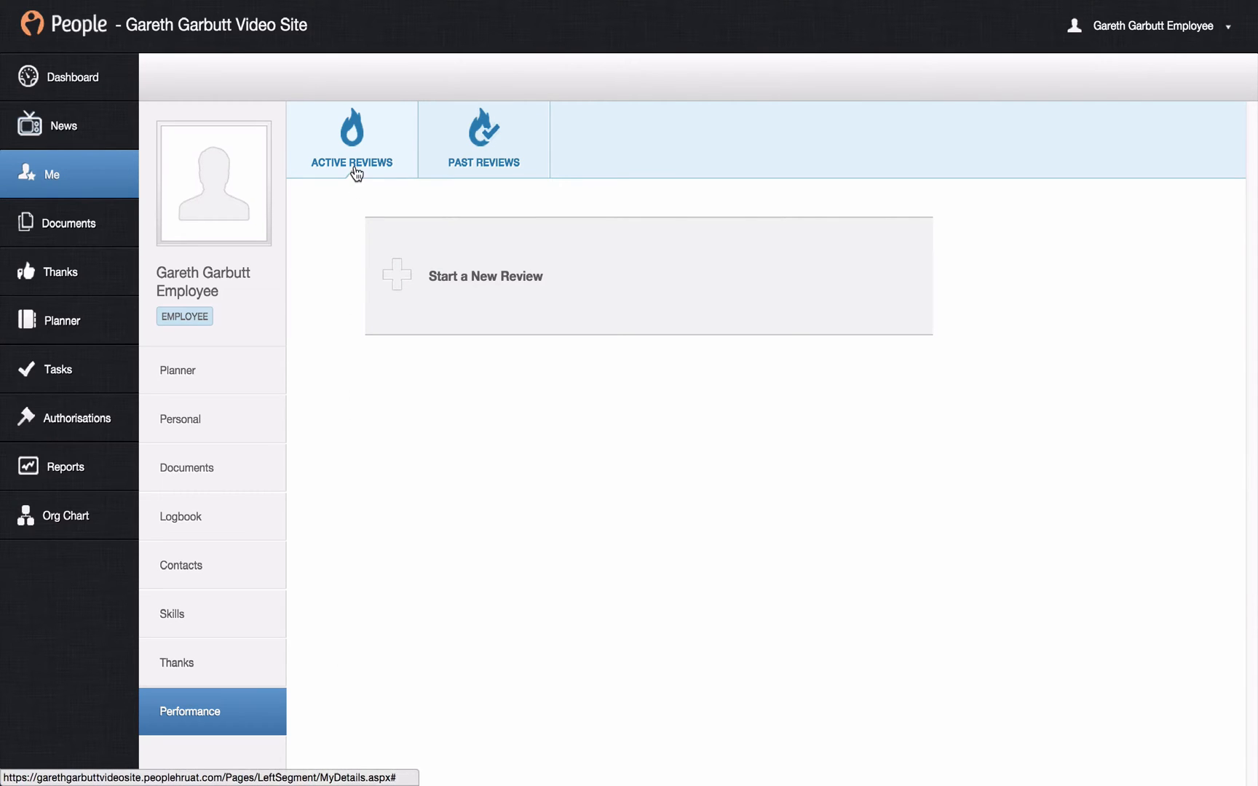
pyautogui.moveTo(465, 160)
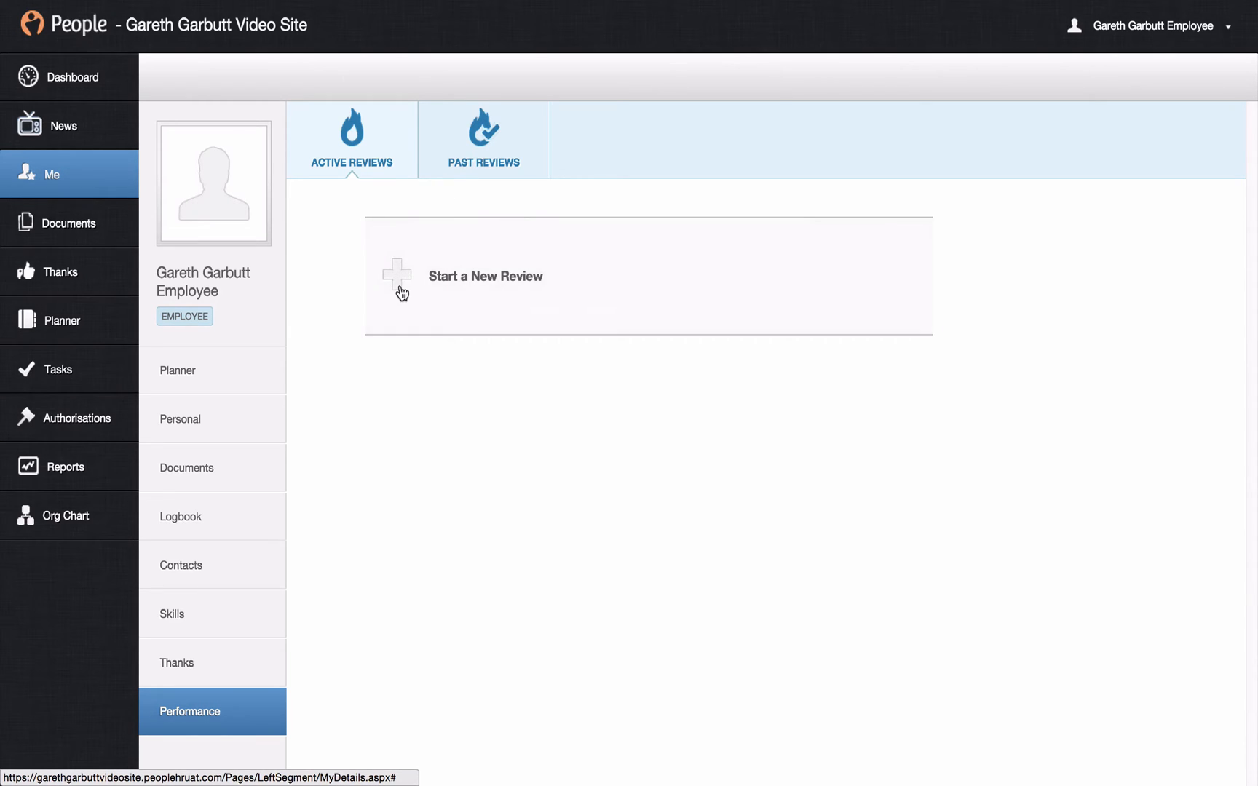
# Step: Start a new review, score Overall, Core and Job Role 3 - Meets Expectations, add a comment, save
pyautogui.click(395, 275)
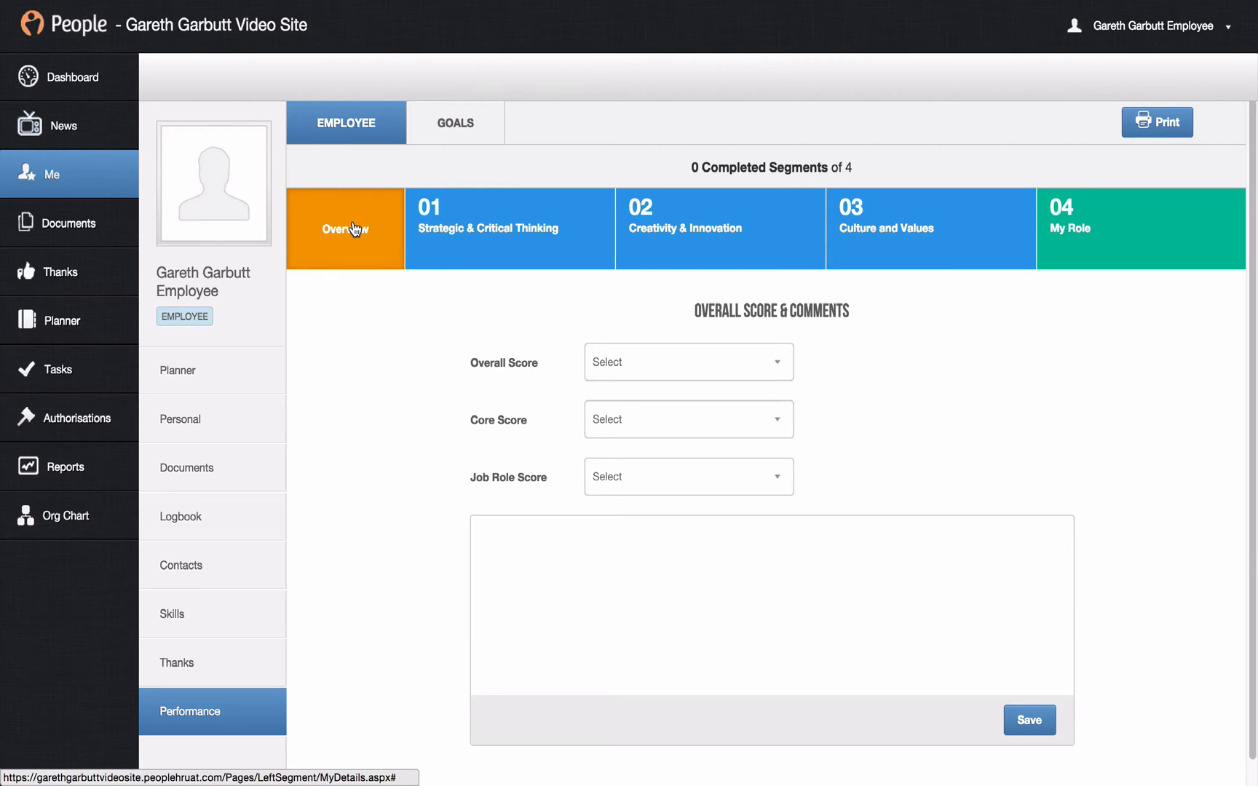
pyautogui.moveTo(393, 296)
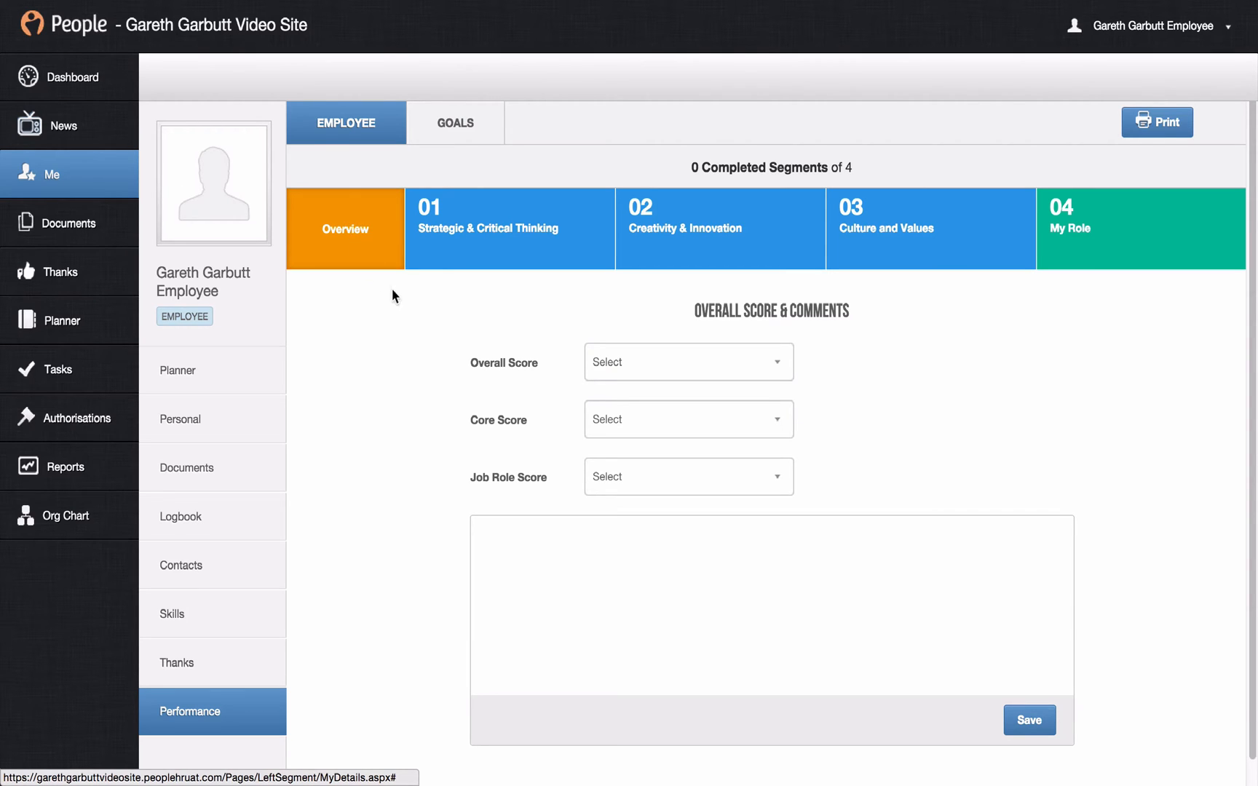
pyautogui.click(687, 362)
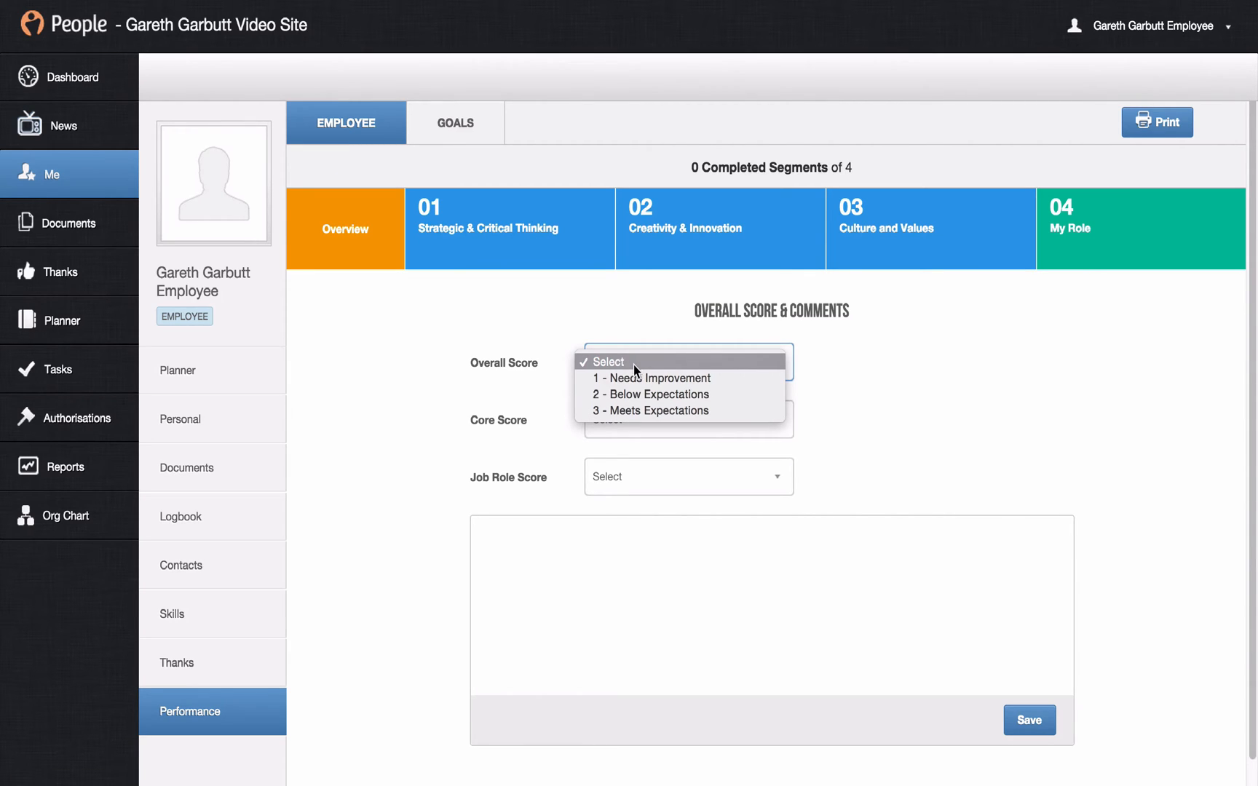
pyautogui.moveTo(647, 410)
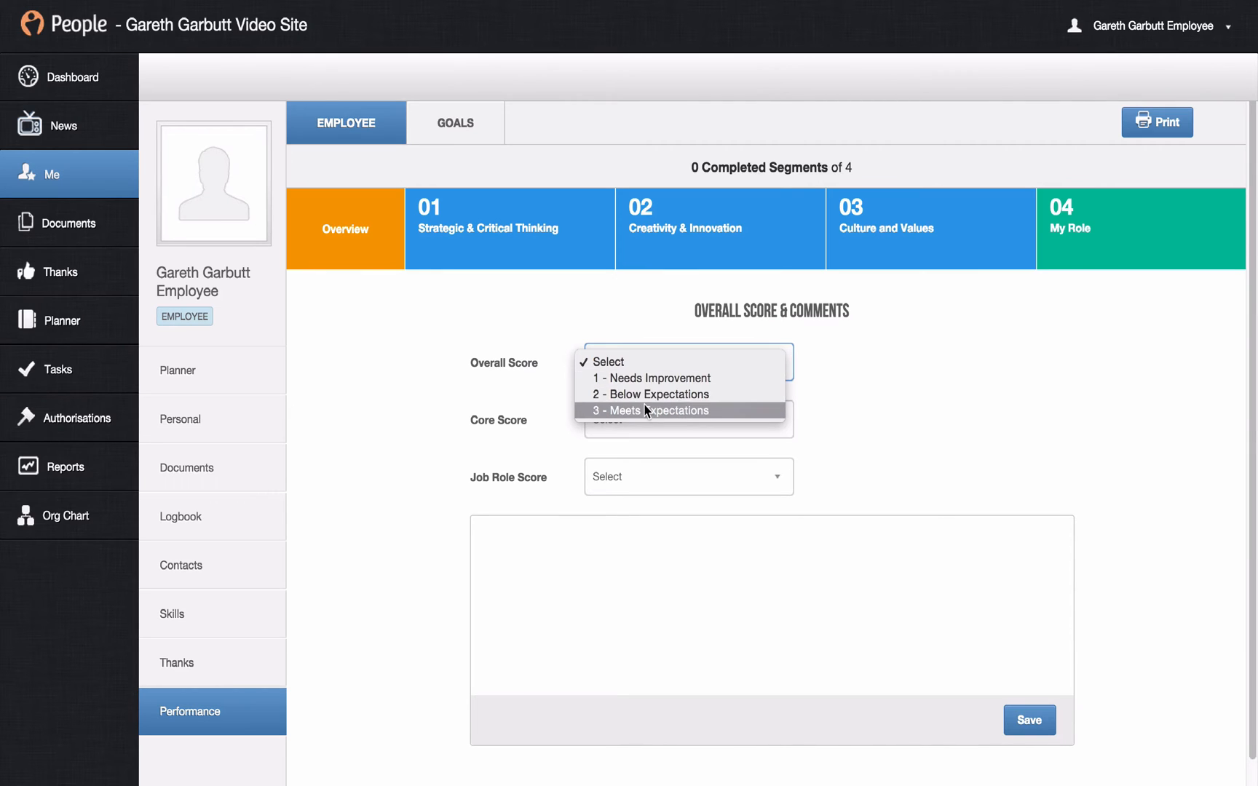
pyautogui.click(648, 410)
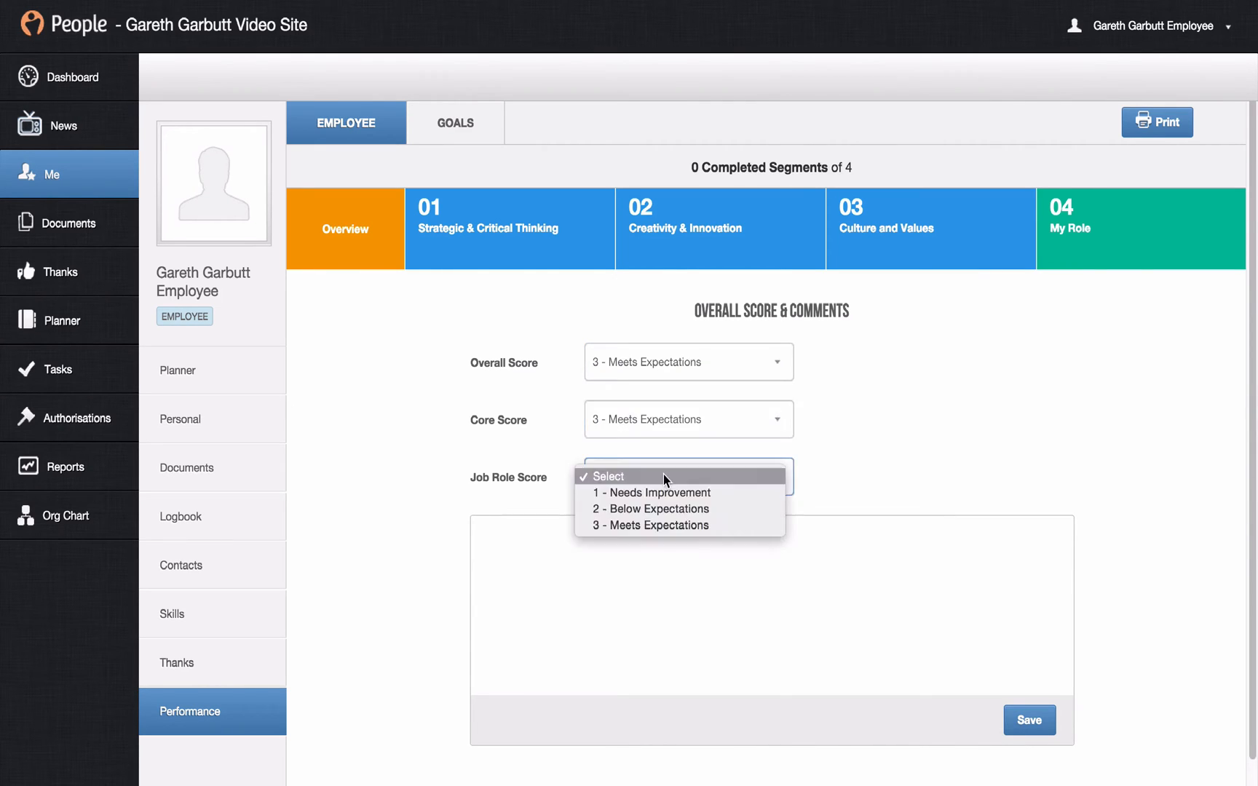
pyautogui.click(673, 525)
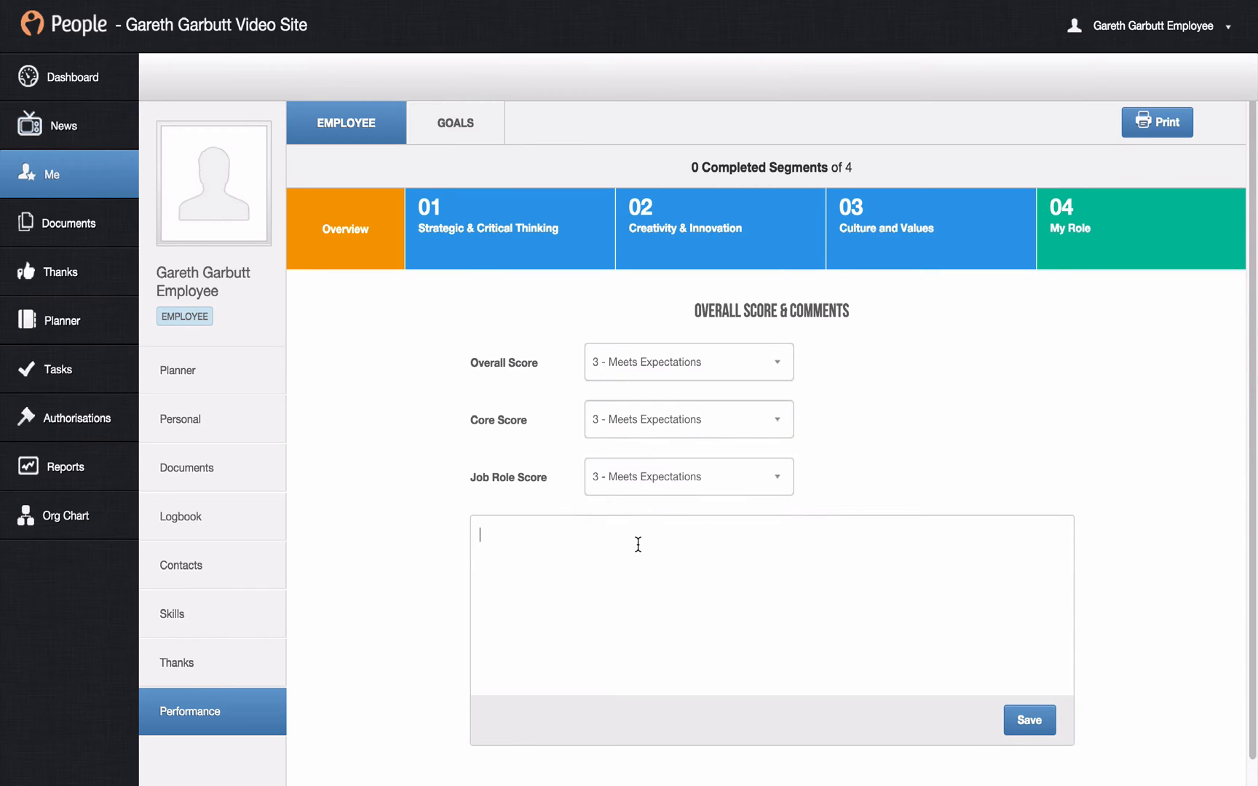
pyautogui.write('Text')
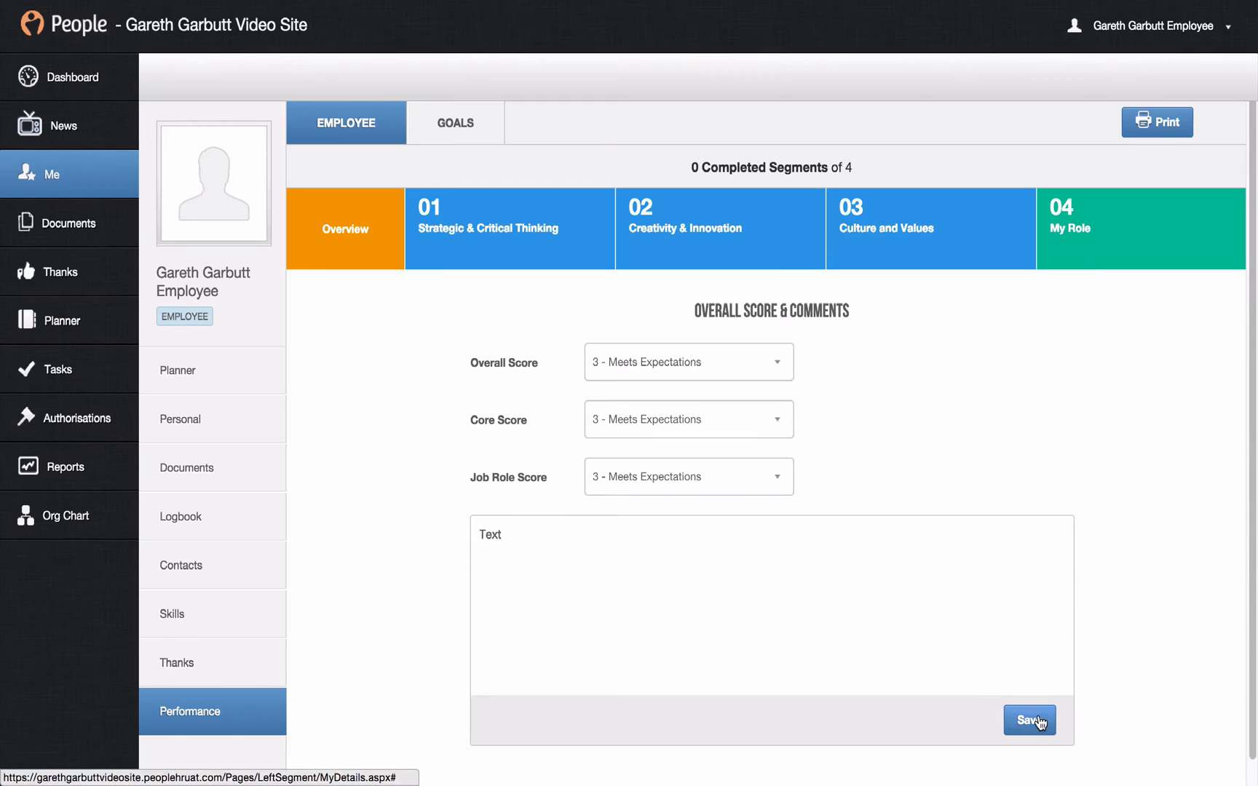
pyautogui.click(1030, 719)
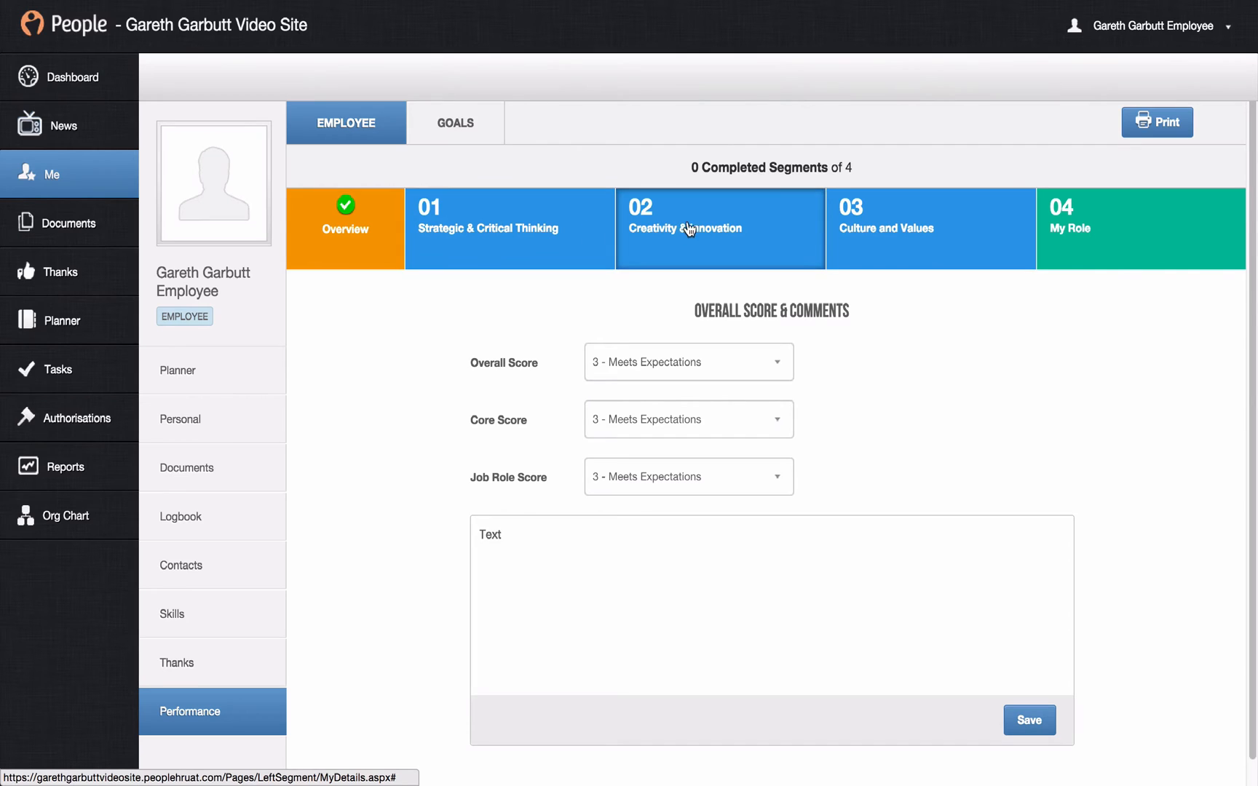
pyautogui.moveTo(1105, 234)
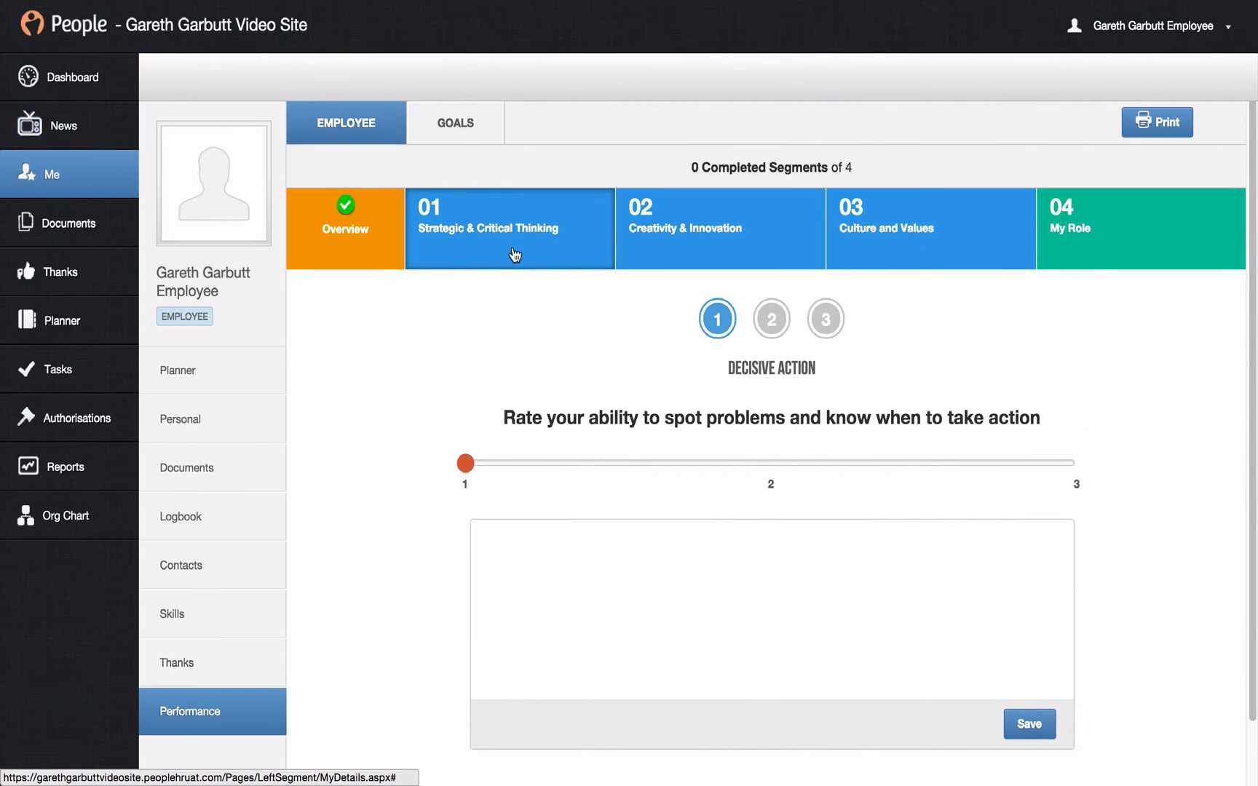
pyautogui.moveTo(564, 340)
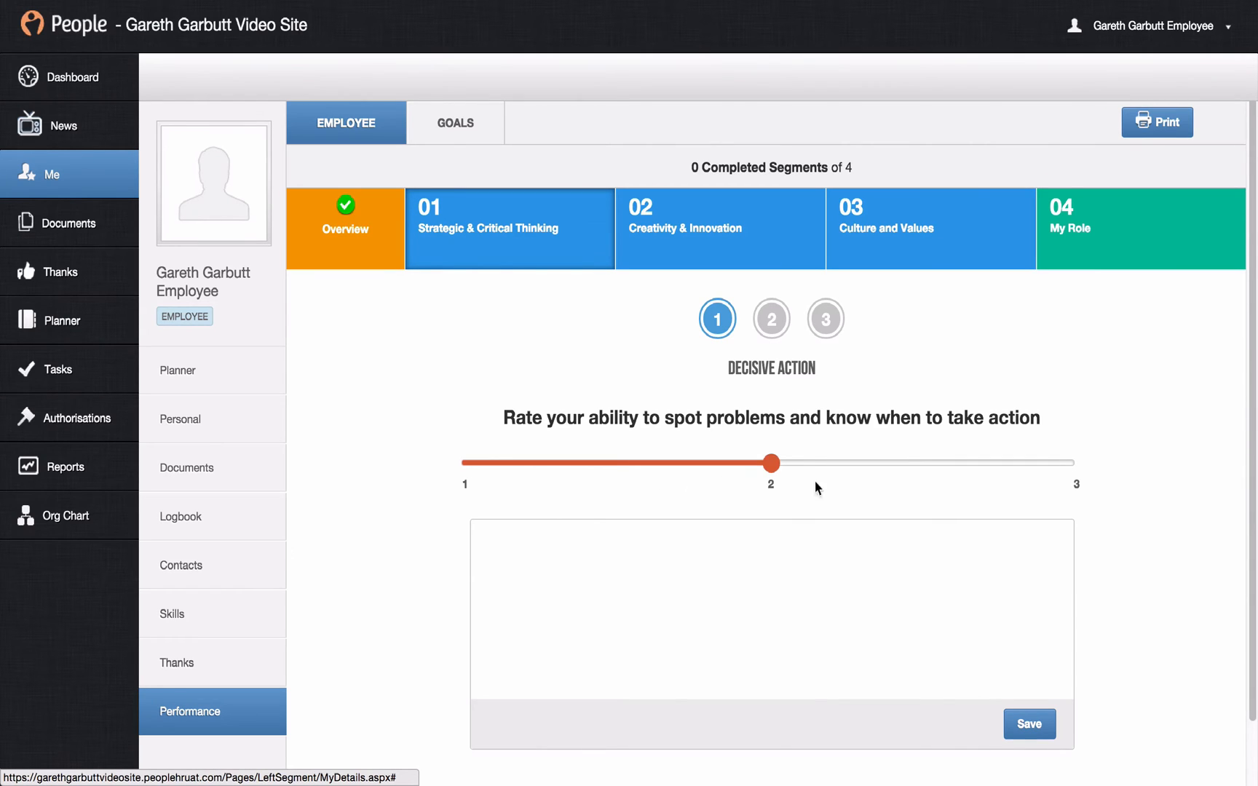
# Step: Rate decisive action 3 and save answers to the three Strategic & Critical Thinking questions
pyautogui.moveTo(771, 463); pyautogui.dragTo(1077, 463)
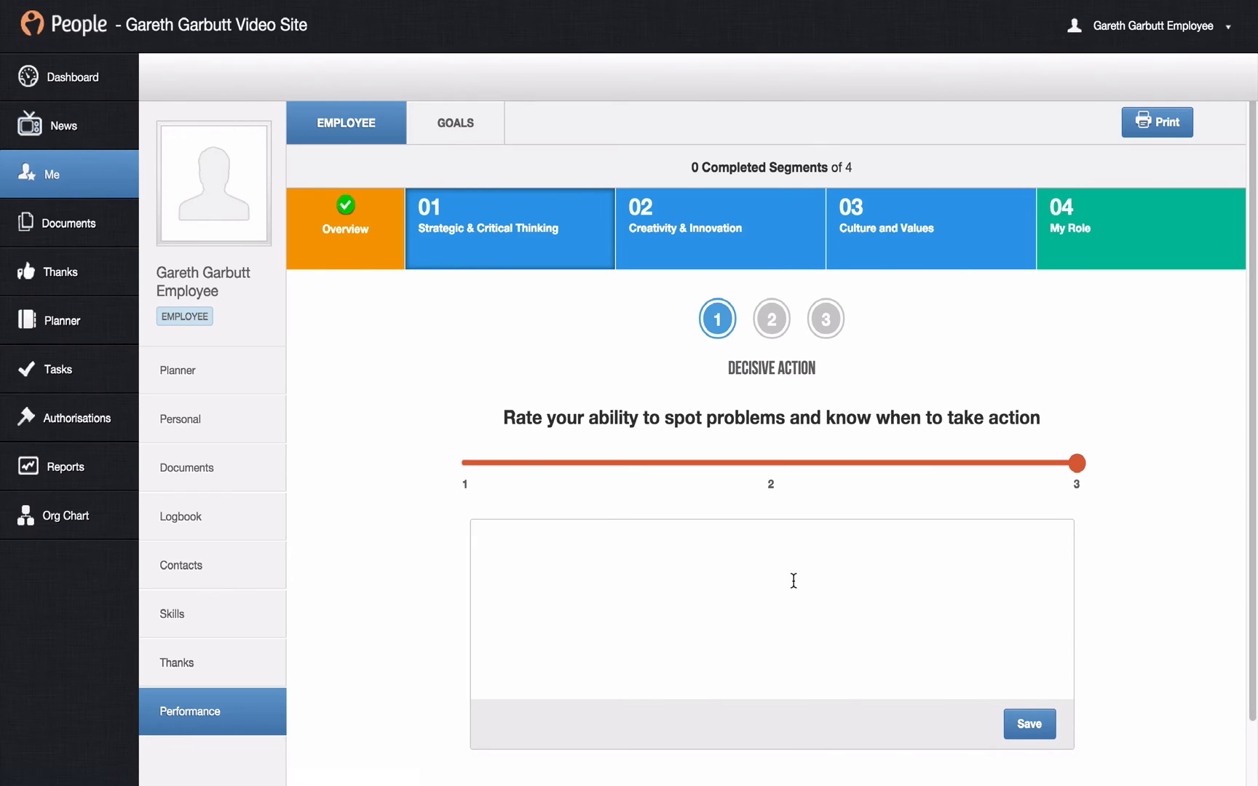
pyautogui.write('Text')
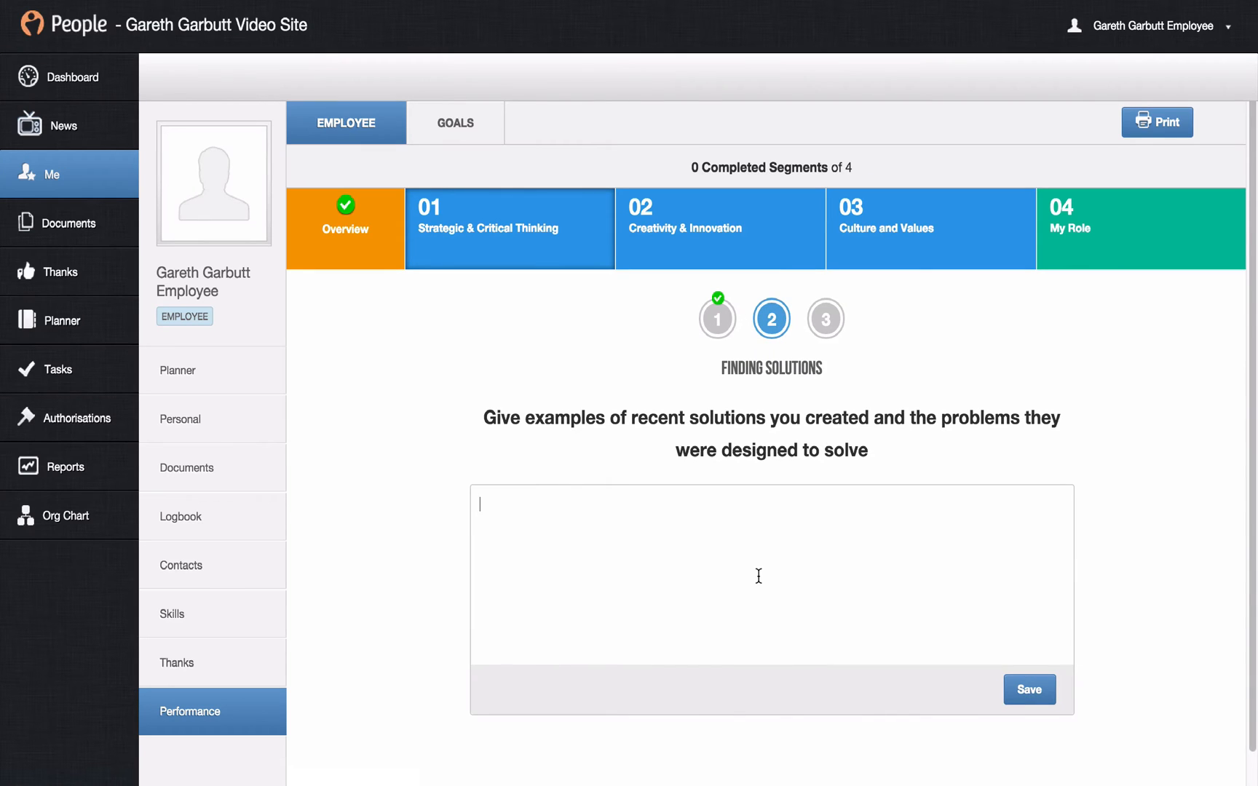
pyautogui.write('Text')
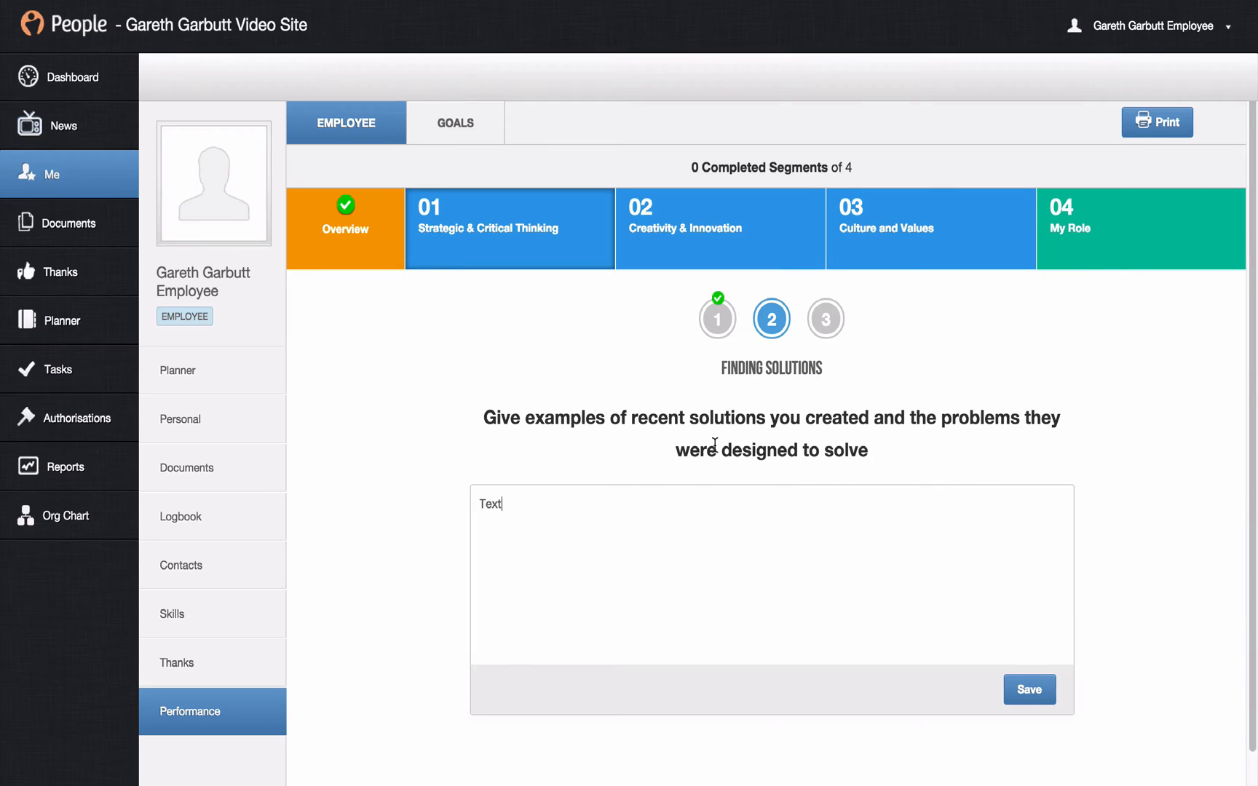
pyautogui.click(1029, 690)
pyautogui.write('T')
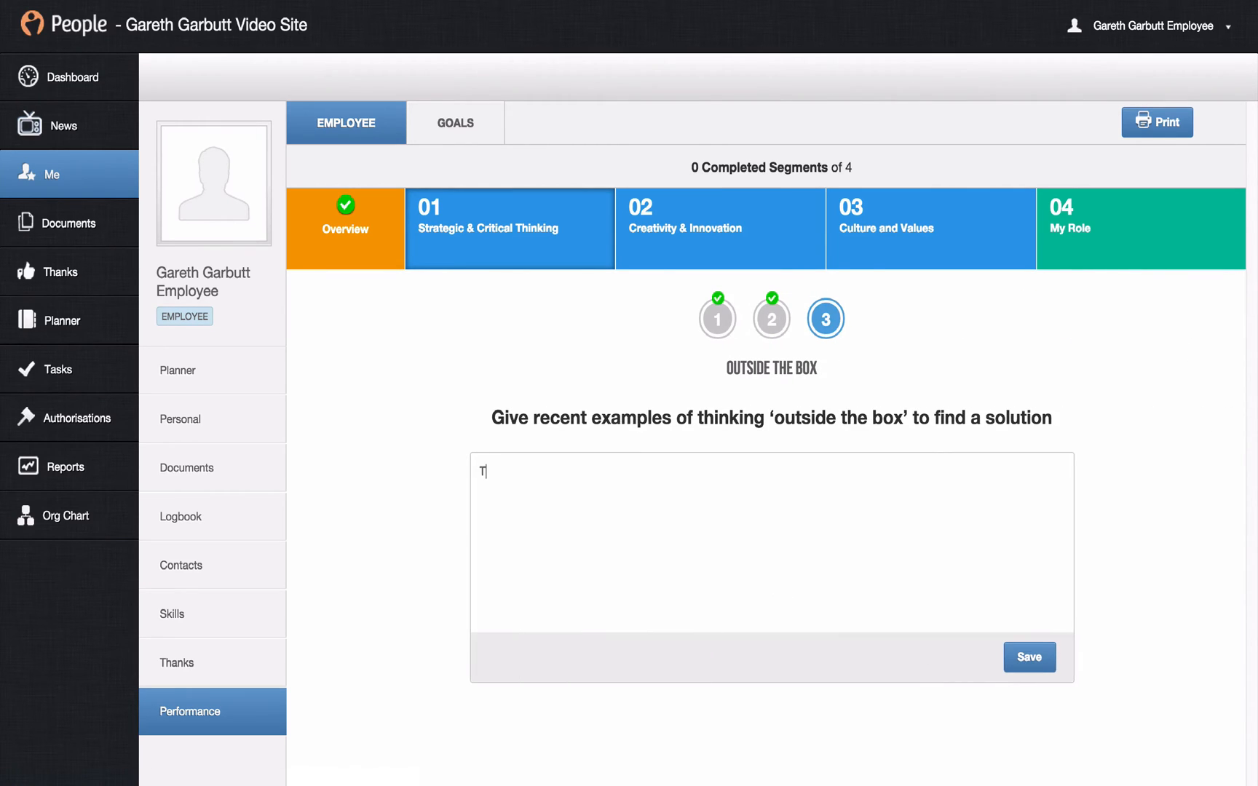
pyautogui.write('ext')
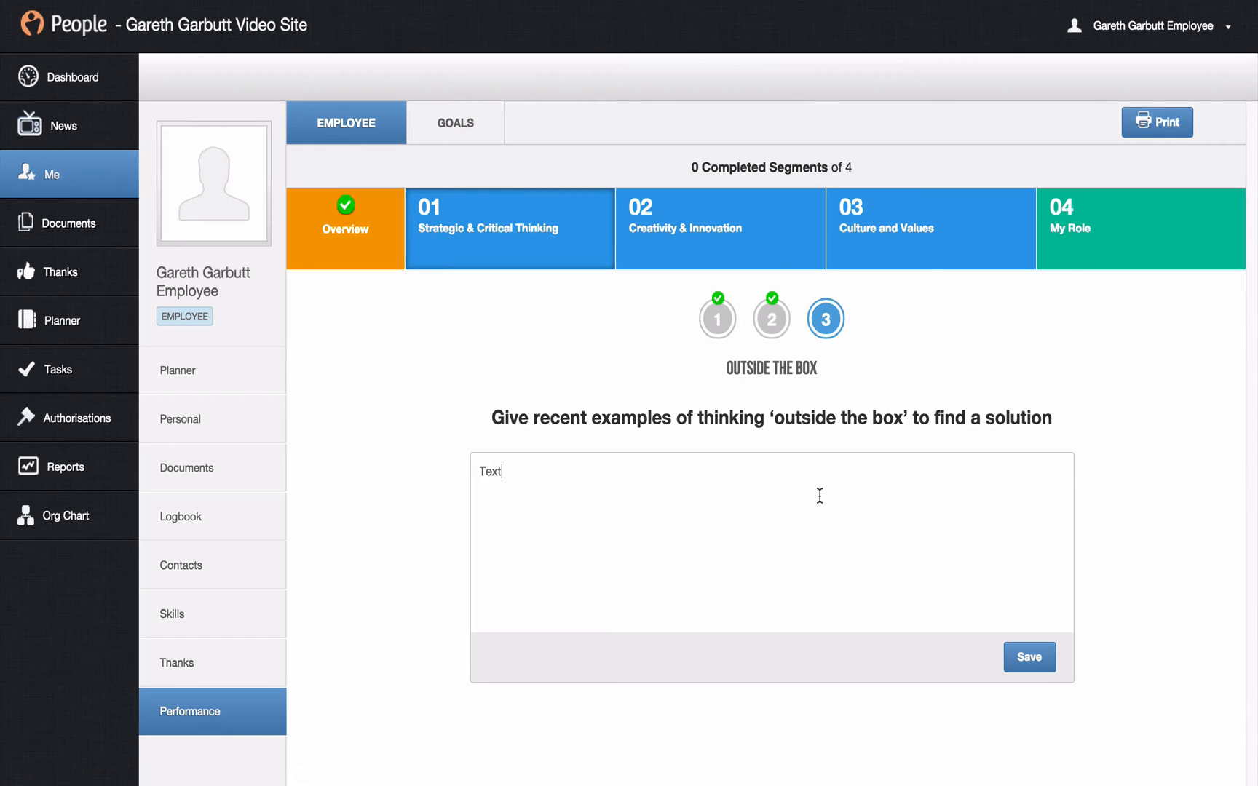
pyautogui.click(1029, 657)
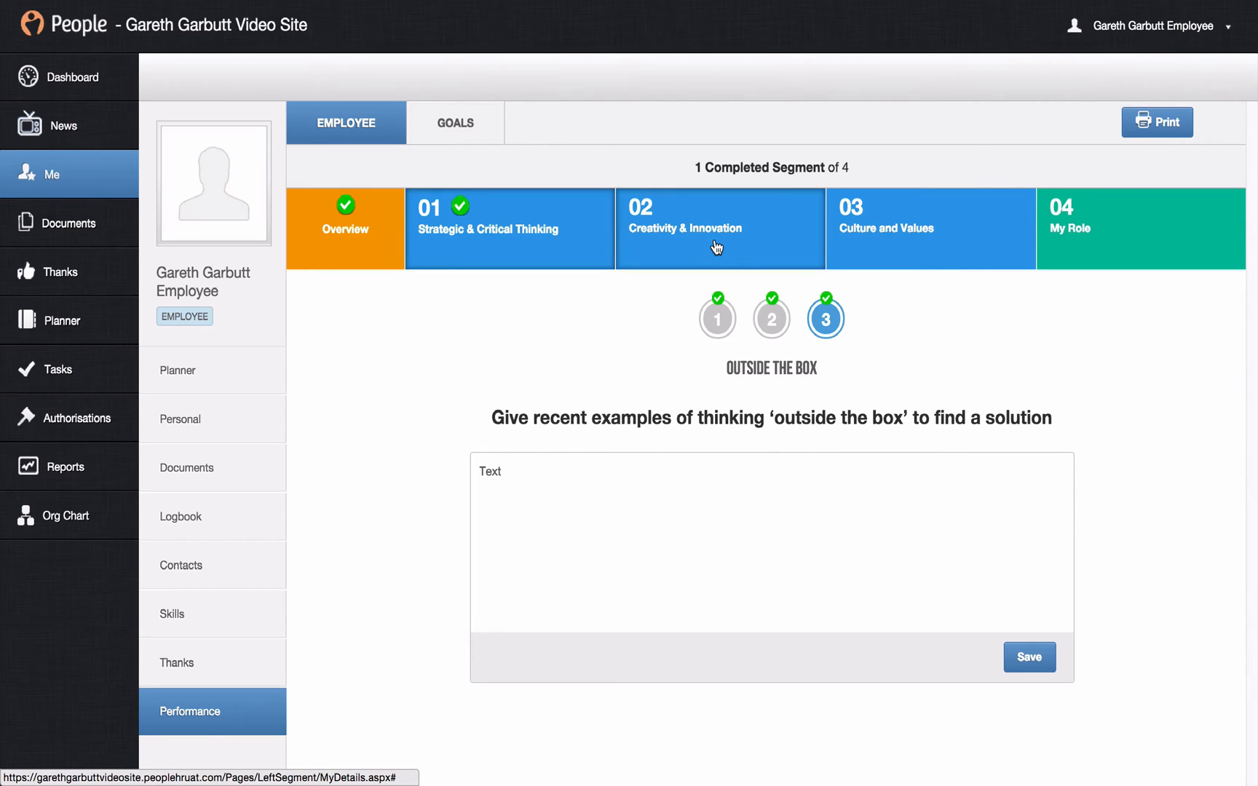
# Step: Complete the Creativity & Innovation and Culture and Values sections so four of four show completed
pyautogui.click(716, 317)
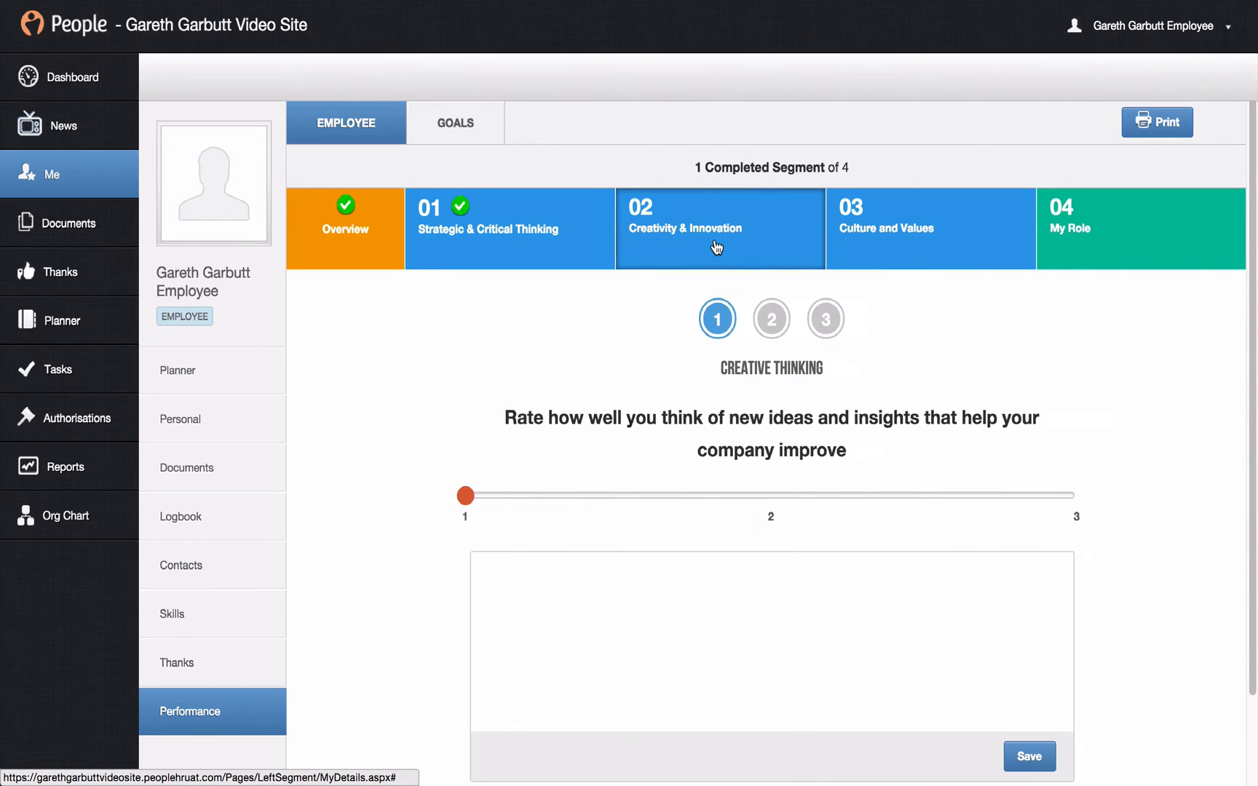
pyautogui.moveTo(739, 226)
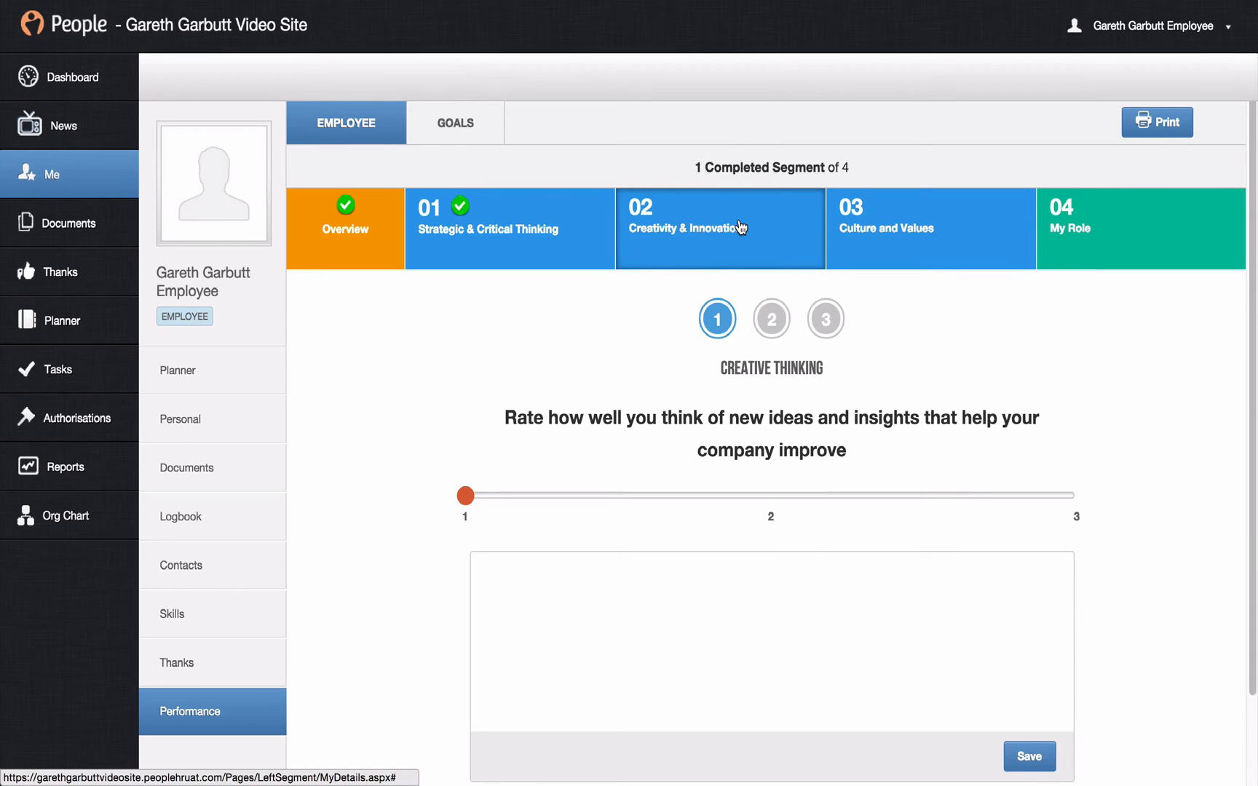
pyautogui.click(929, 228)
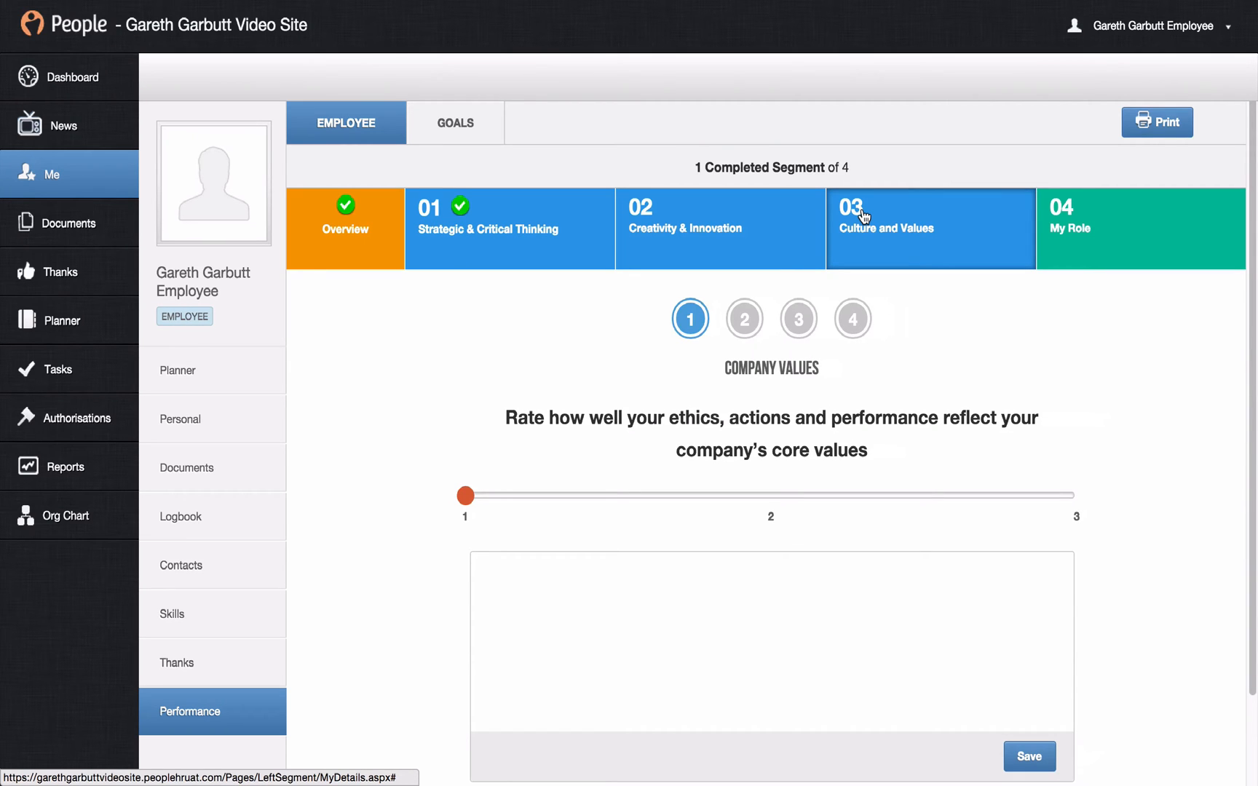
pyautogui.click(1139, 228)
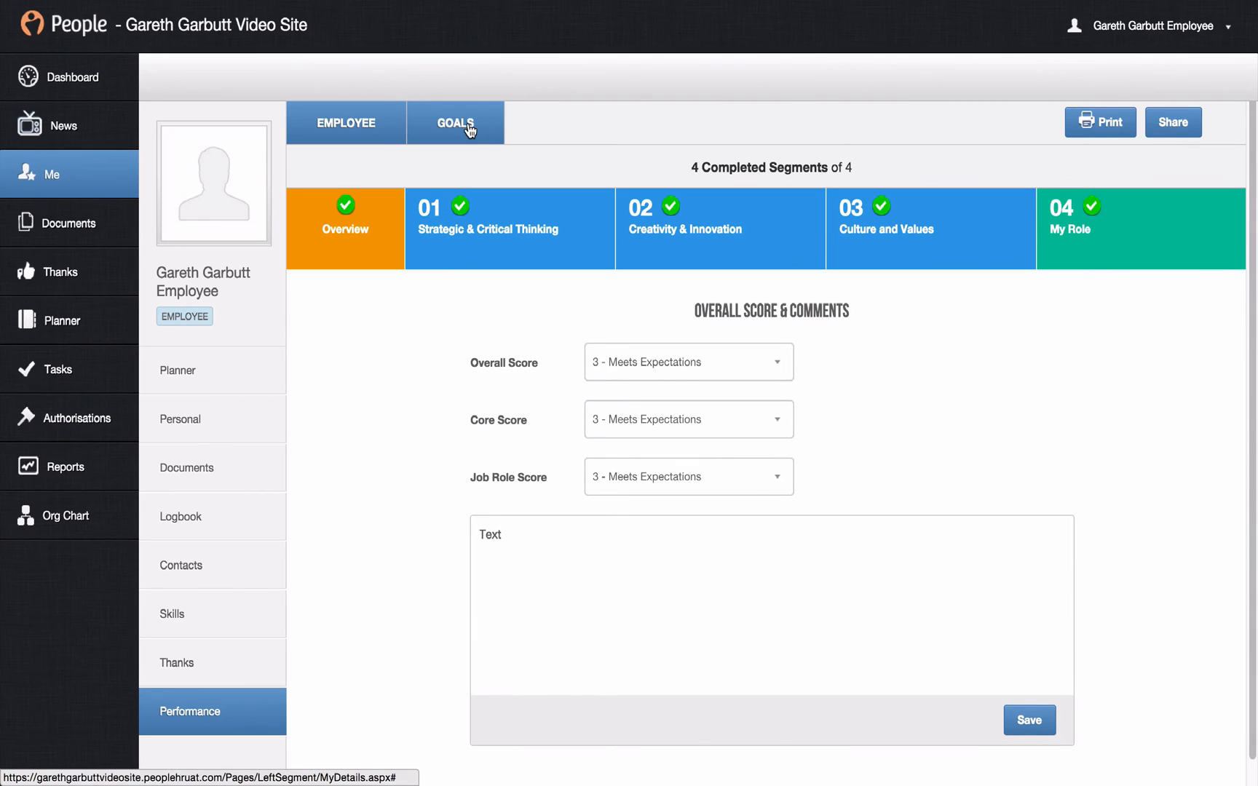
# Step: In the Goals tab, save a new goal 'Goal 1' with a short description
pyautogui.click(455, 123)
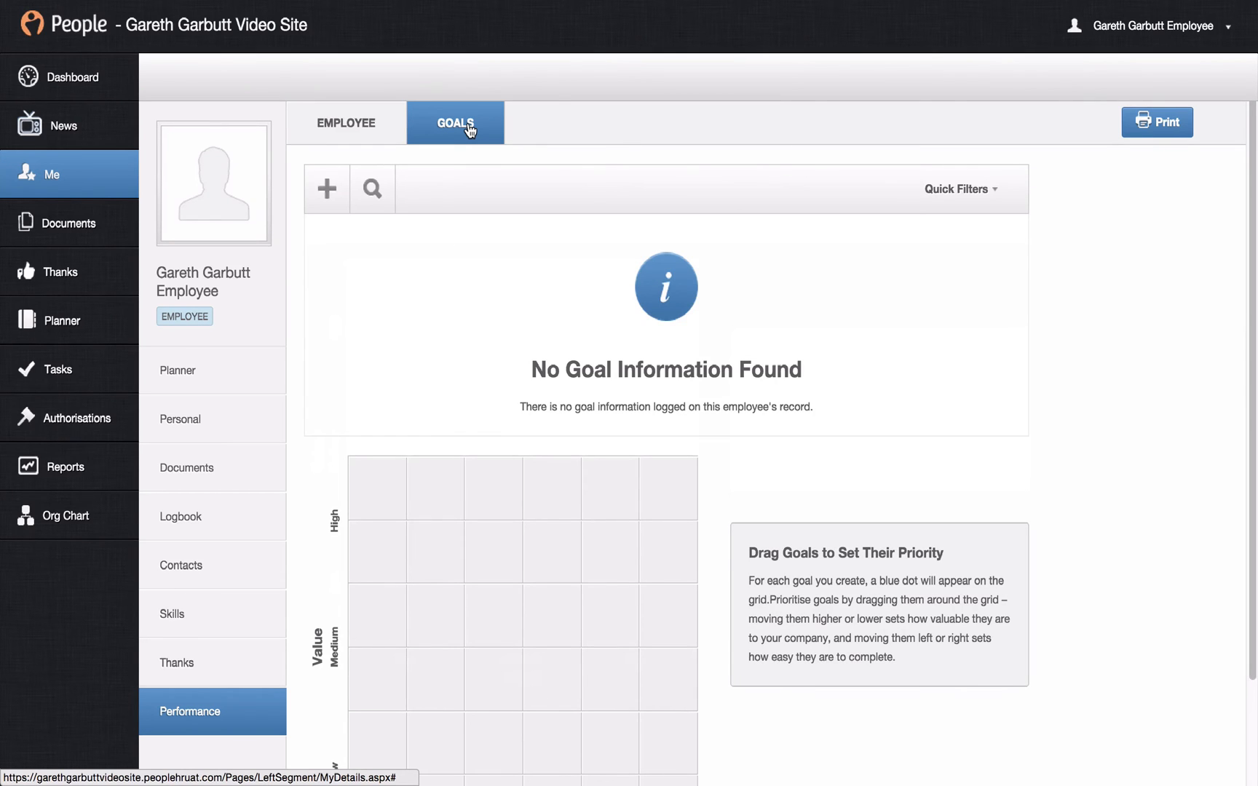
pyautogui.moveTo(328, 188)
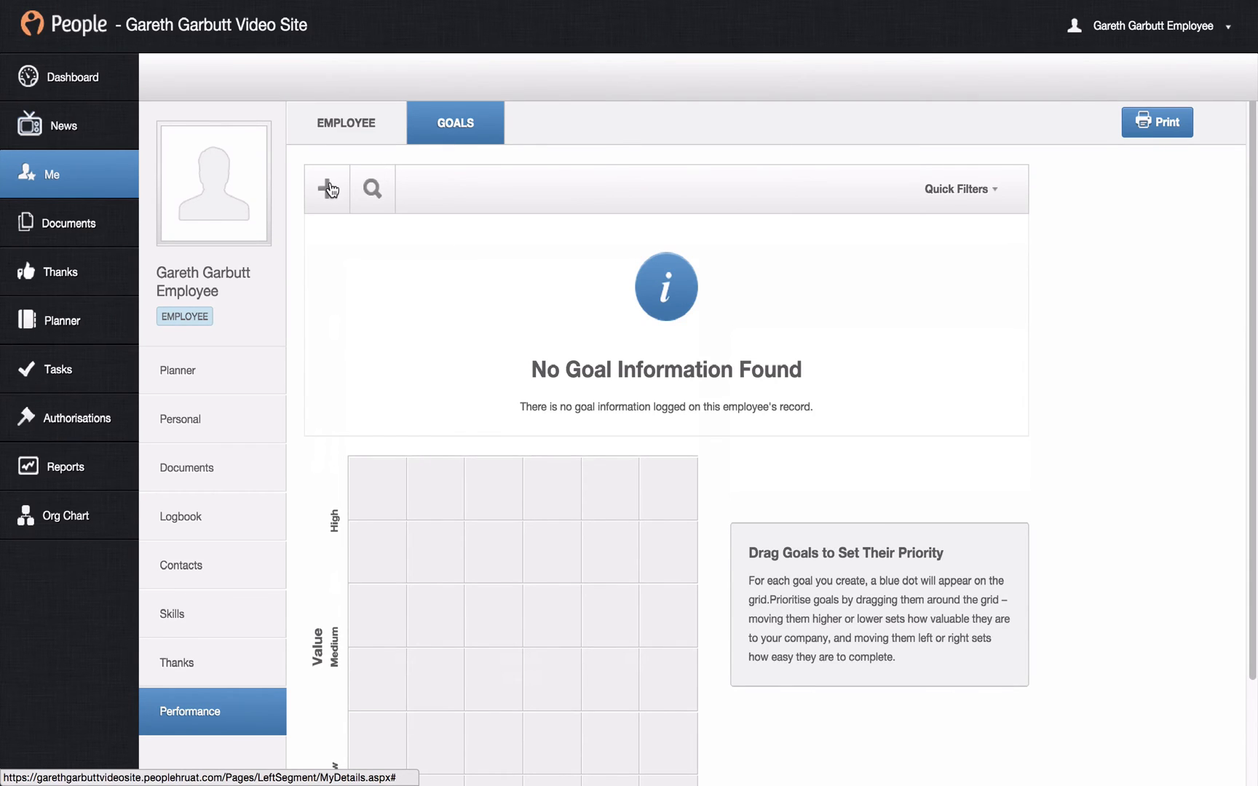
pyautogui.click(327, 189)
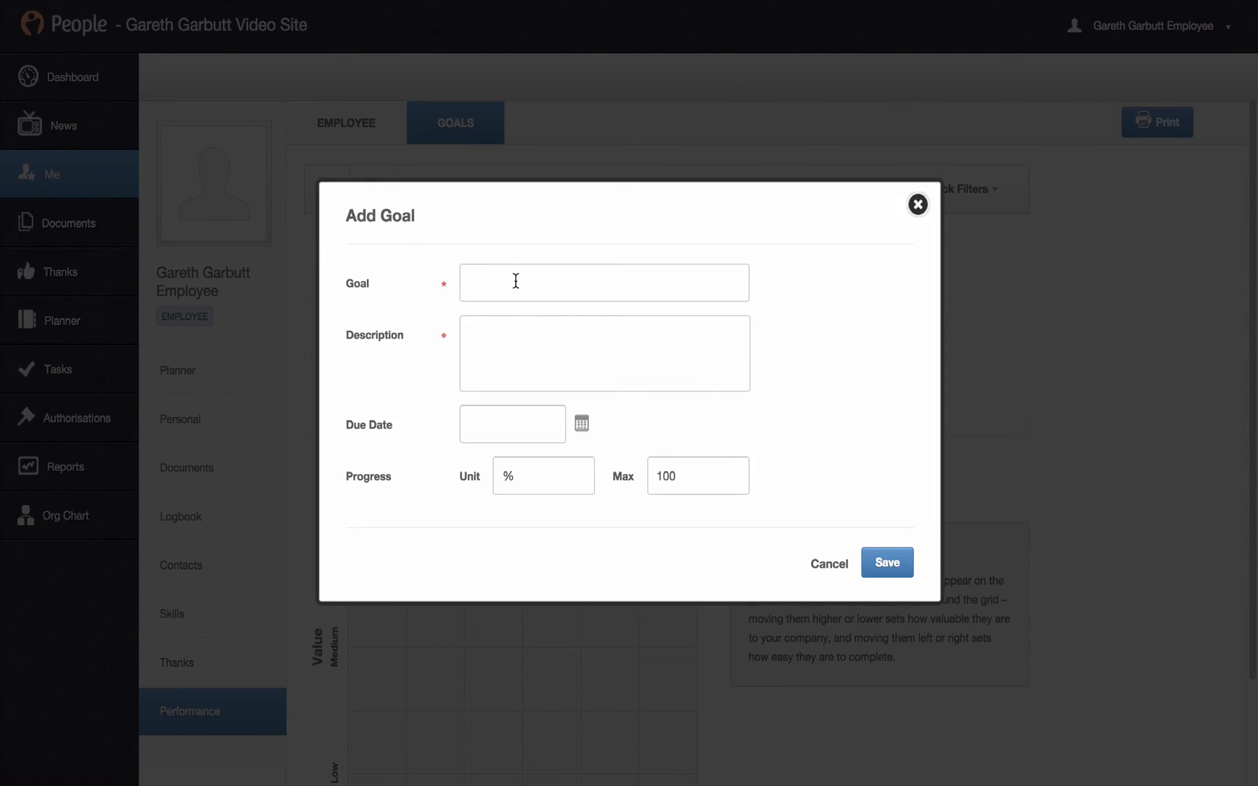
pyautogui.write('Goal 1')
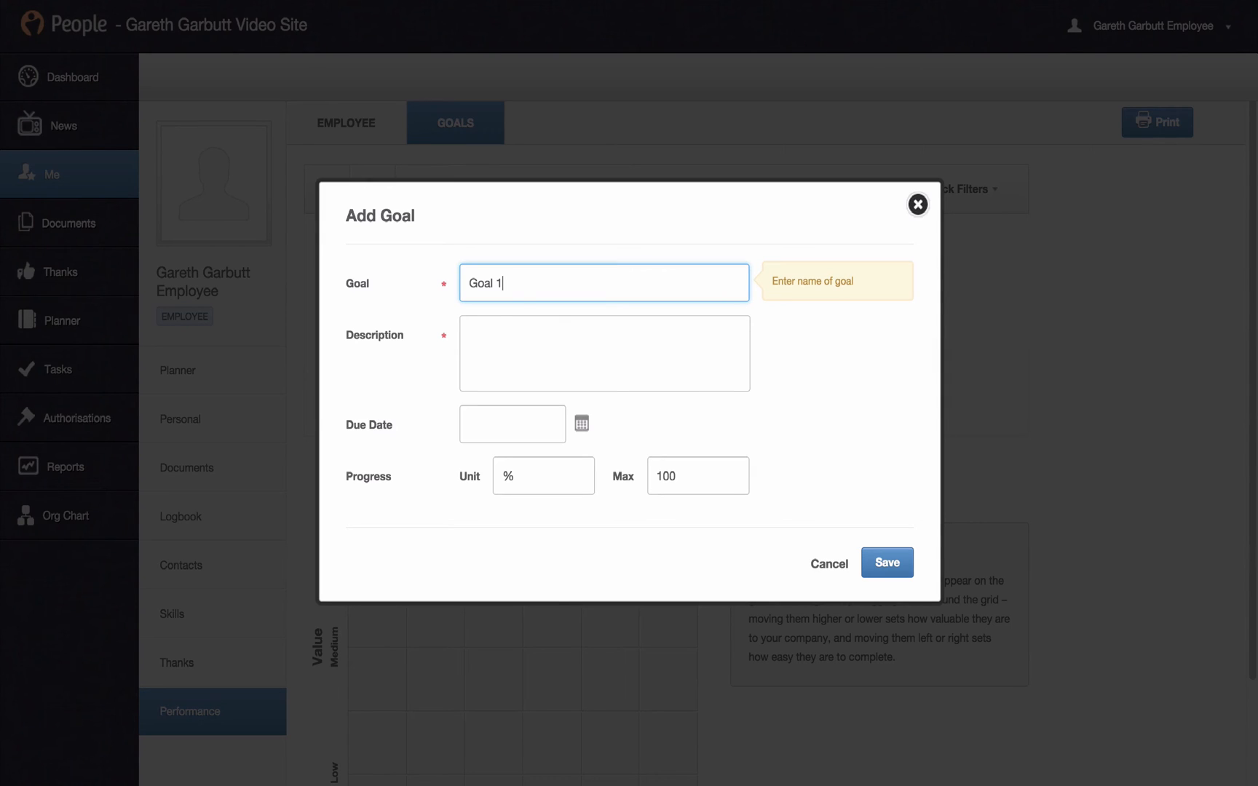
pyautogui.write('Text')
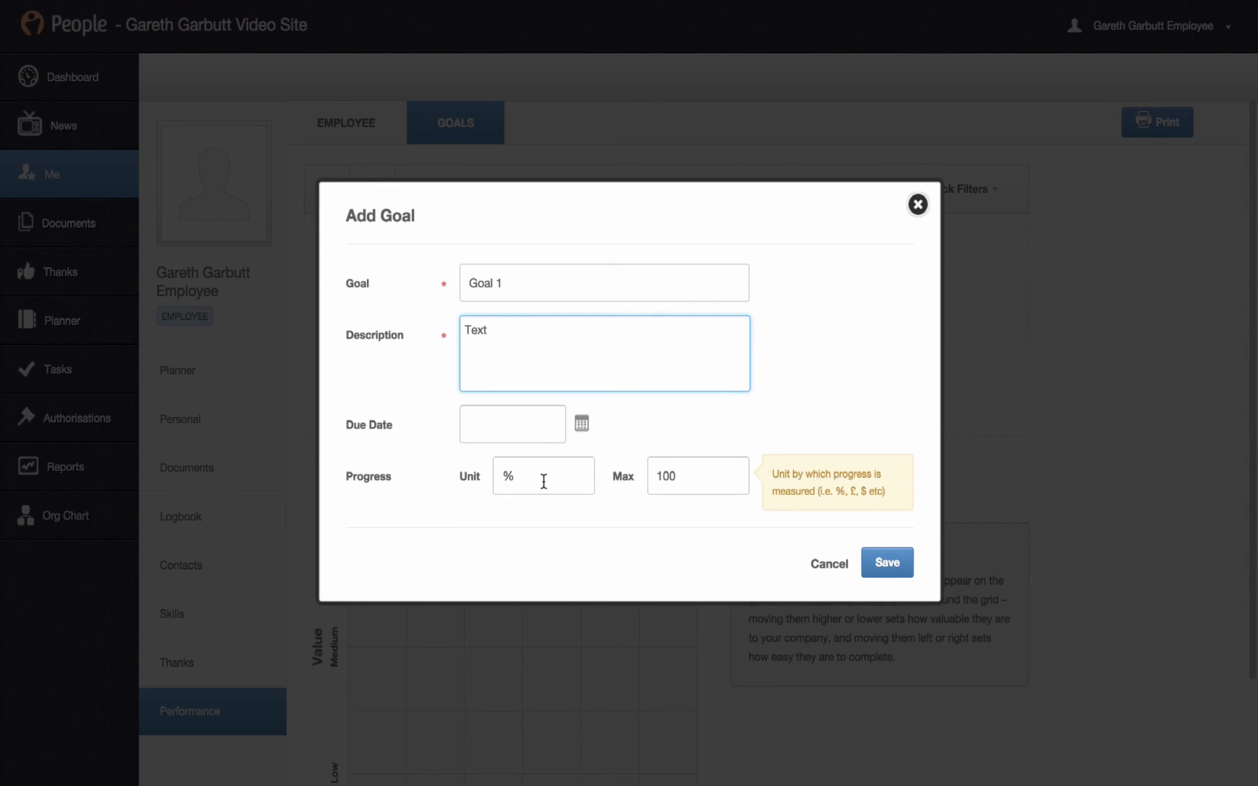
pyautogui.moveTo(577, 465)
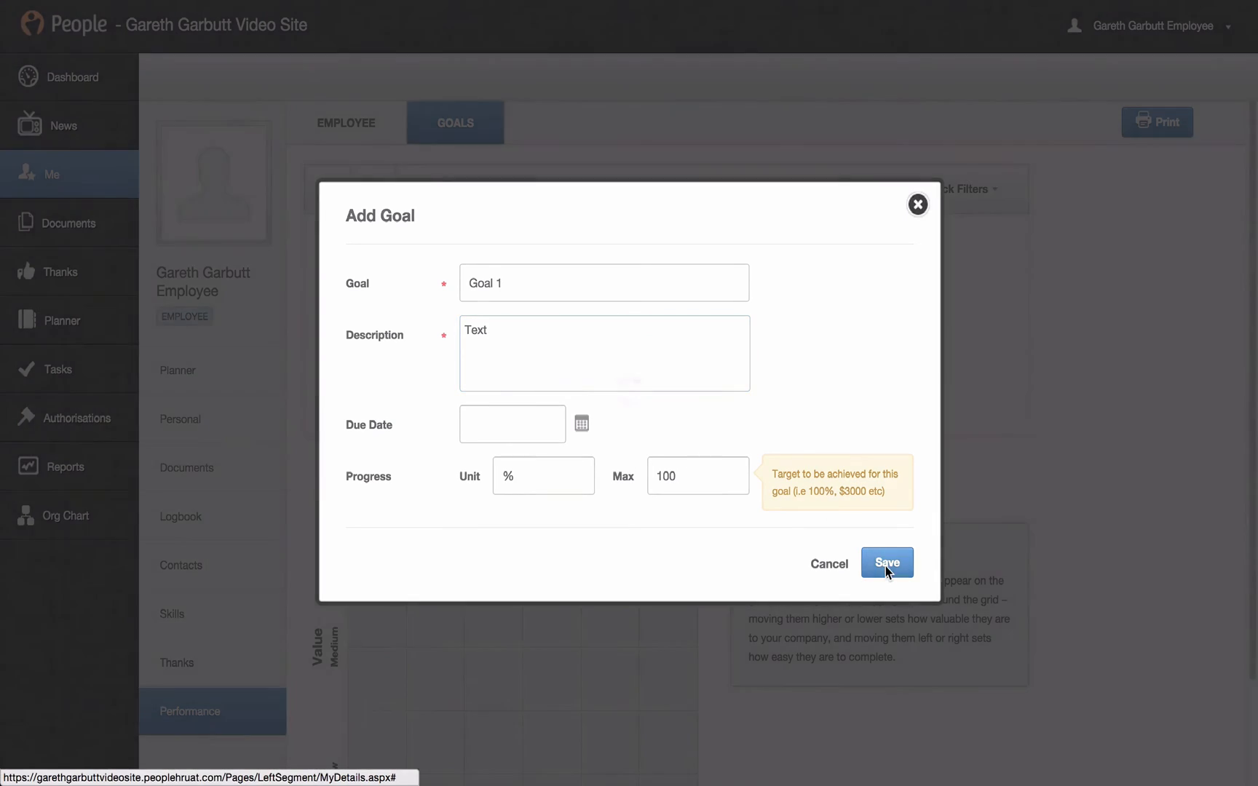
pyautogui.click(887, 562)
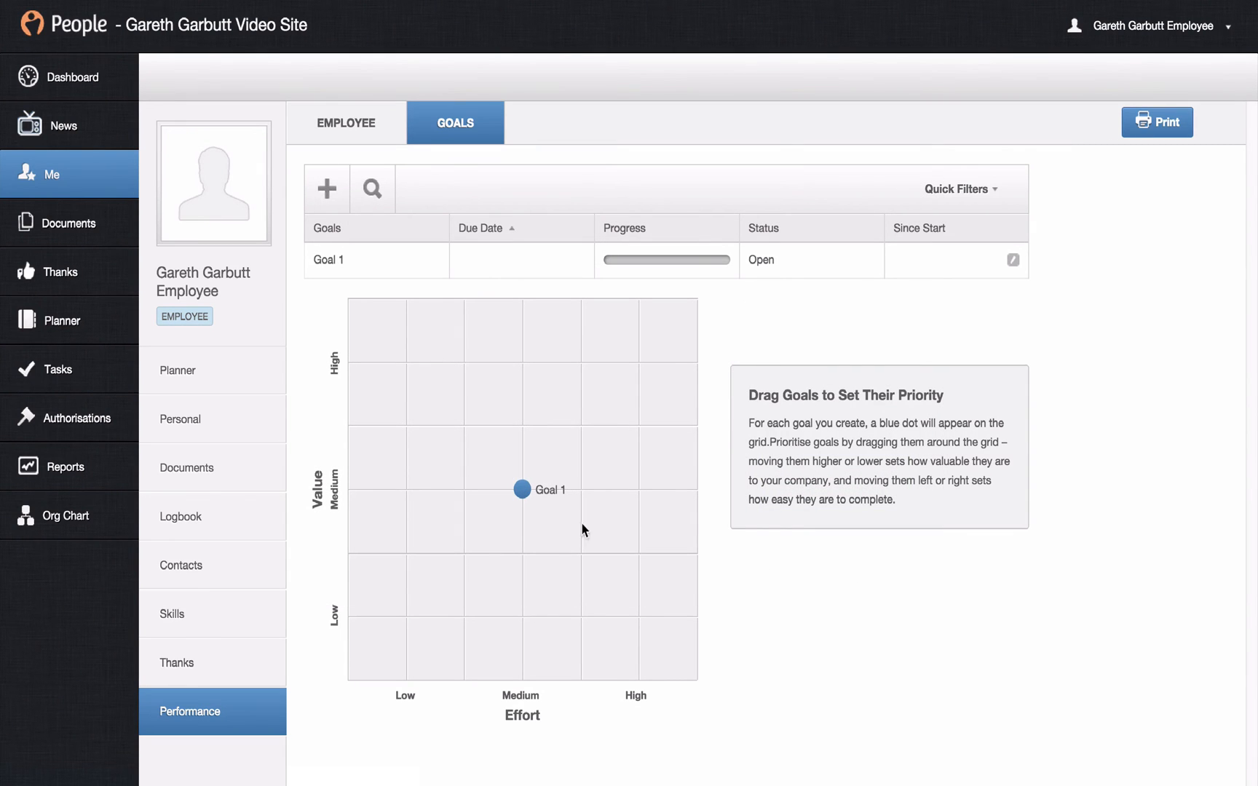
# Step: Drag Goal 1 into the High value / High effort grid area, then save Goal 2
pyautogui.moveTo(521, 490); pyautogui.dragTo(551, 494)
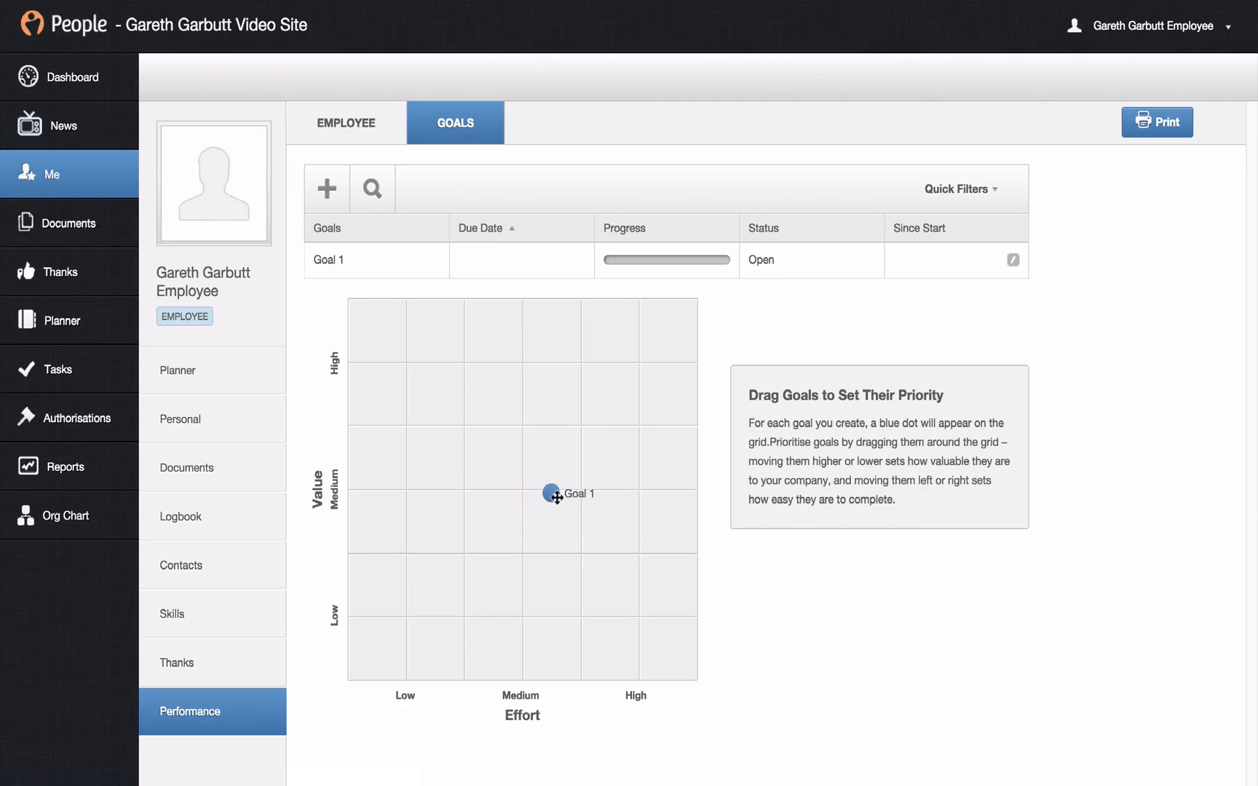
pyautogui.moveTo(552, 494); pyautogui.dragTo(604, 363)
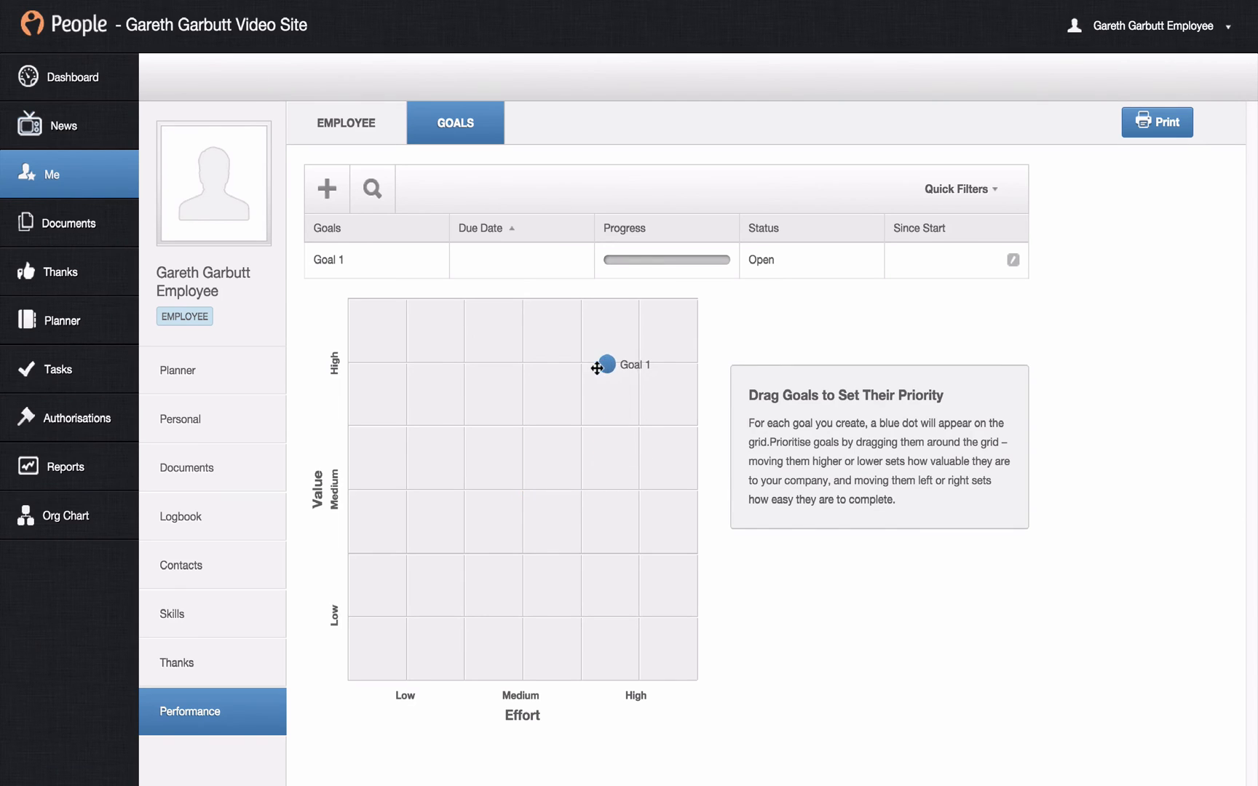
pyautogui.moveTo(603, 363); pyautogui.dragTo(627, 371)
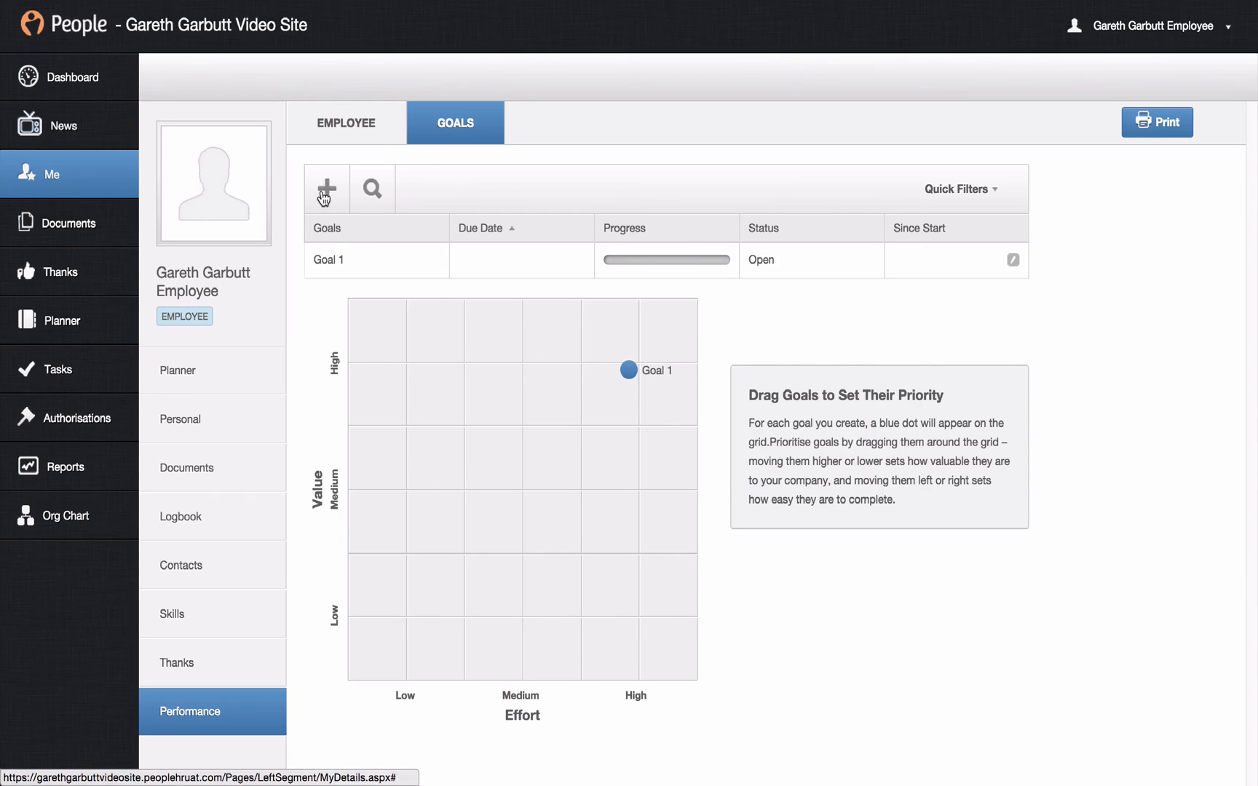
pyautogui.click(326, 190)
pyautogui.write('Text')
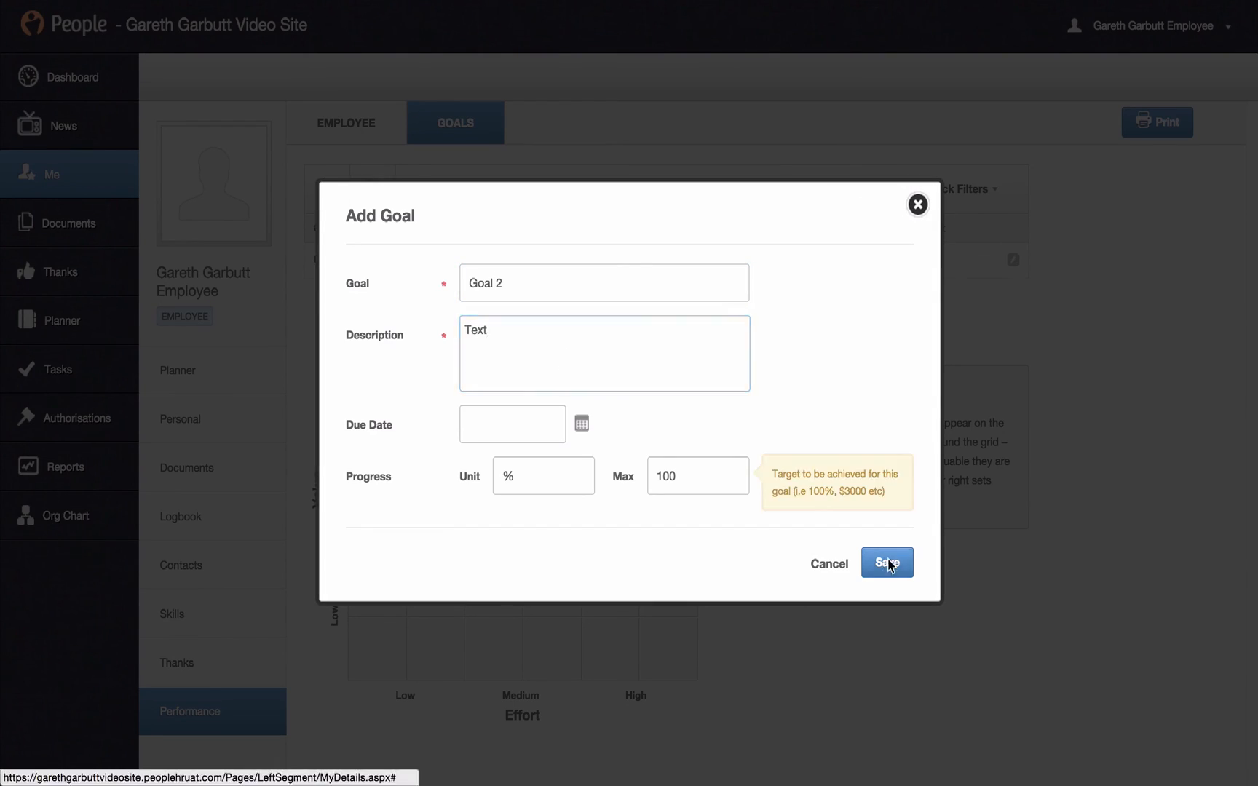
pyautogui.click(886, 563)
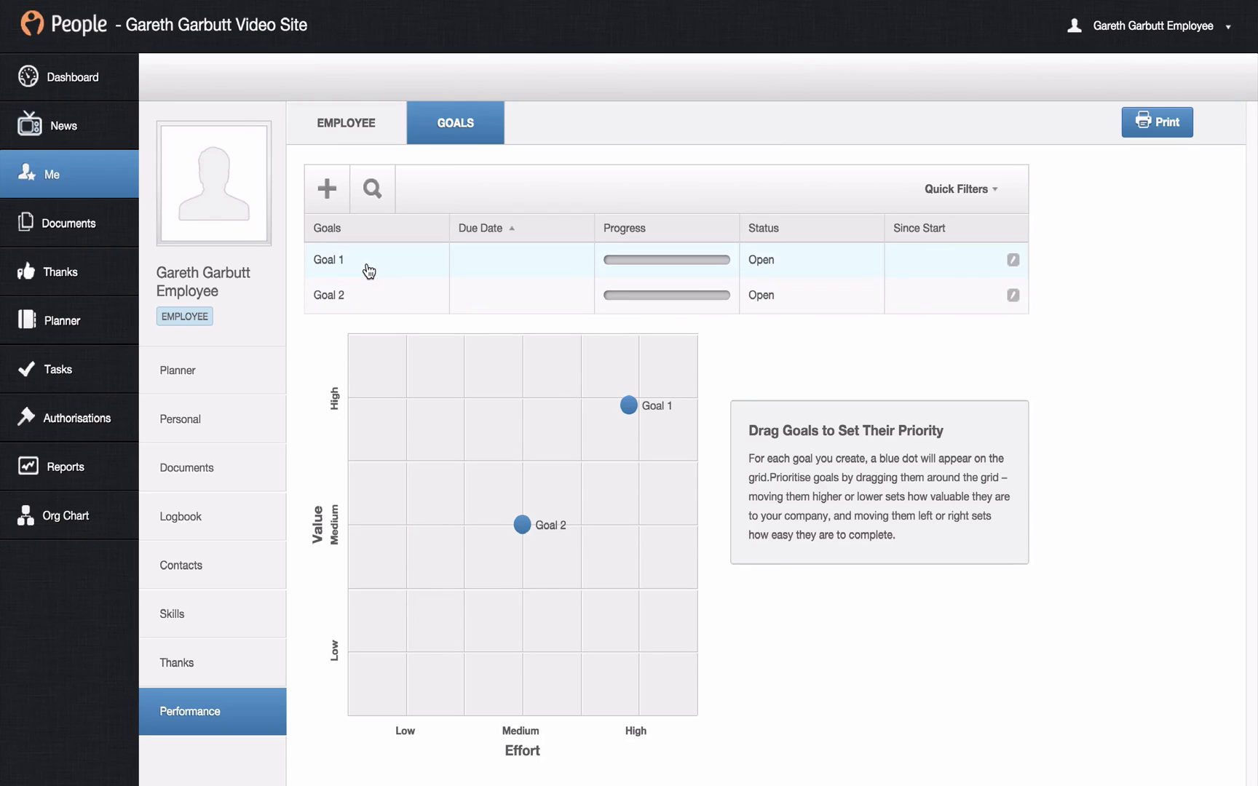
# Step: Save a 10% check-in with a note on Goal 1, view its statuses, then edit it
pyautogui.click(328, 259)
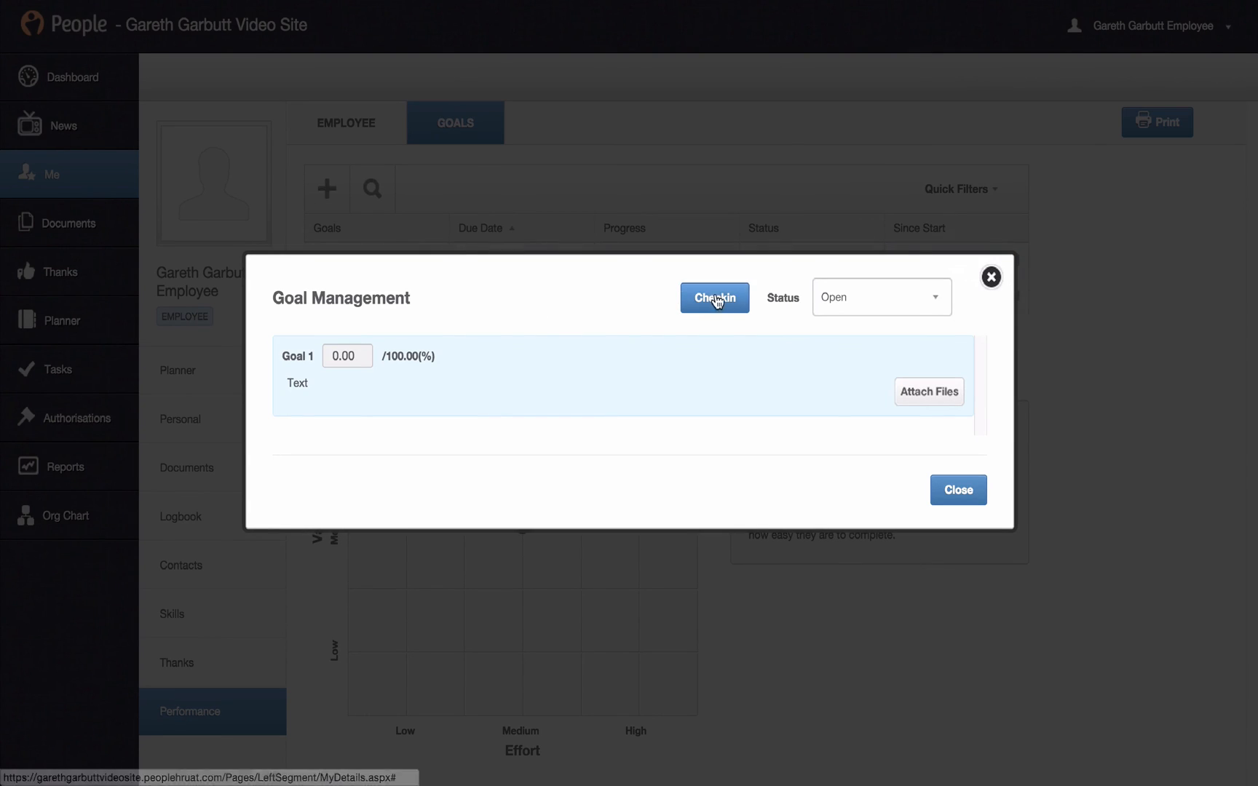
pyautogui.click(714, 297)
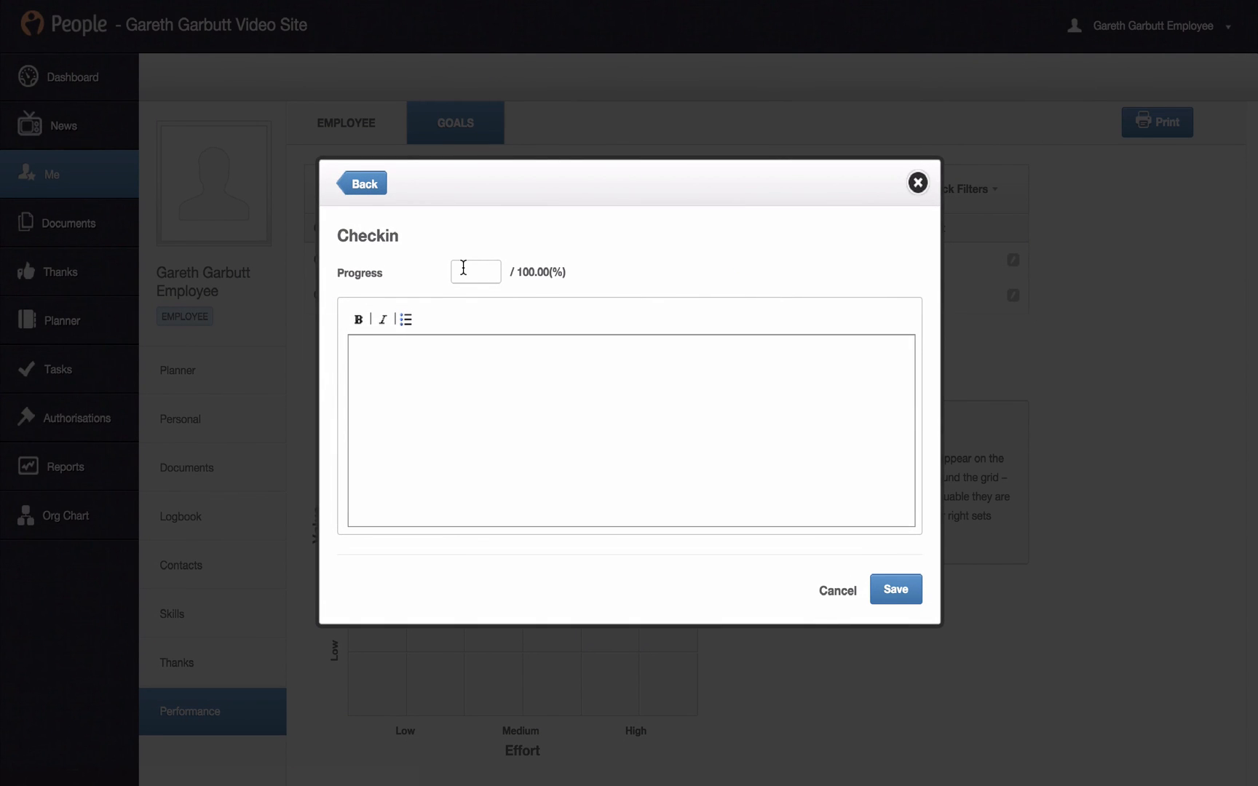
pyautogui.write('10')
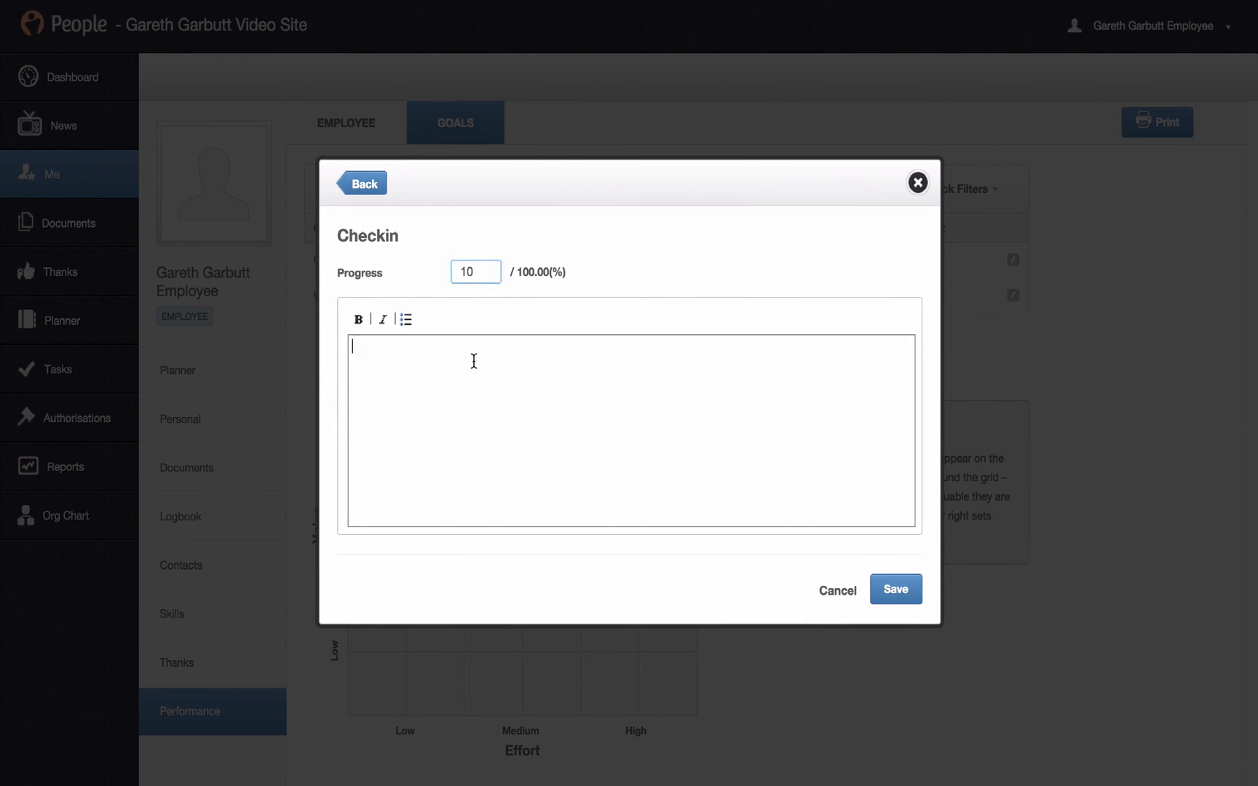
pyautogui.write('Text')
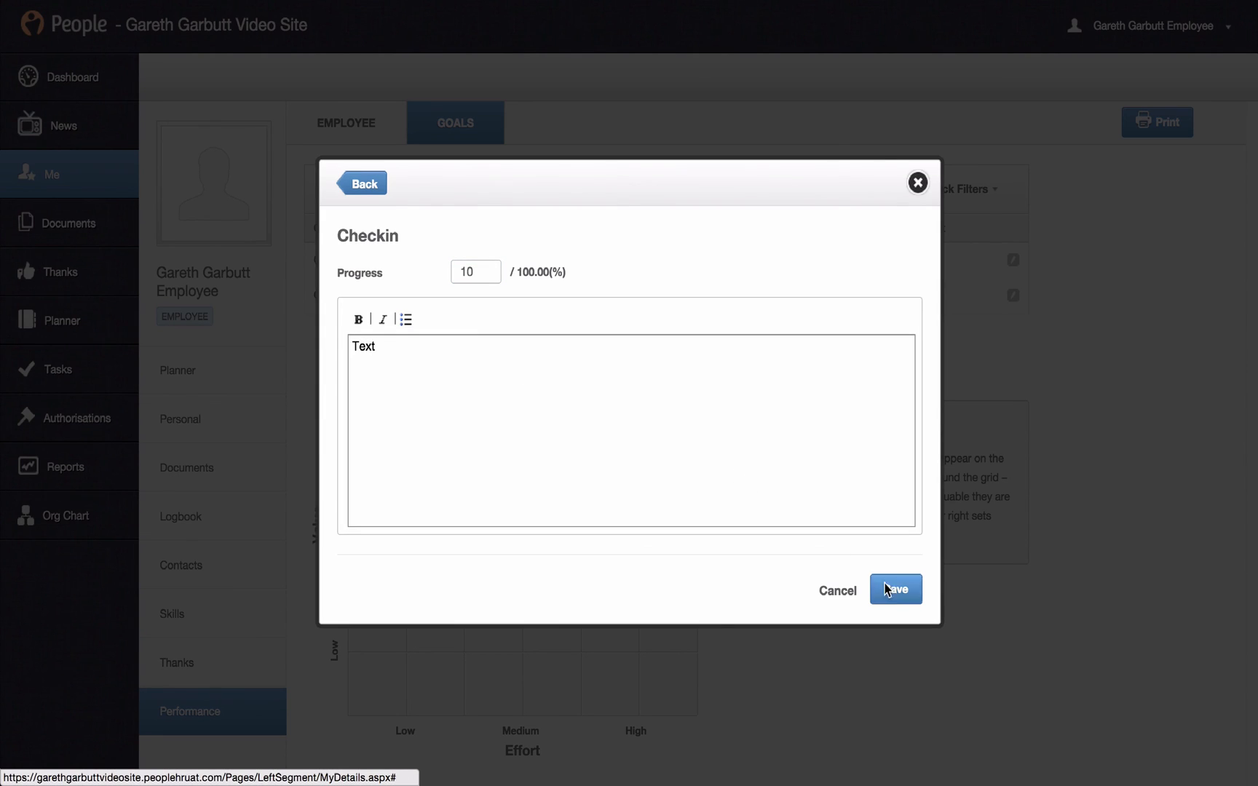
pyautogui.click(894, 589)
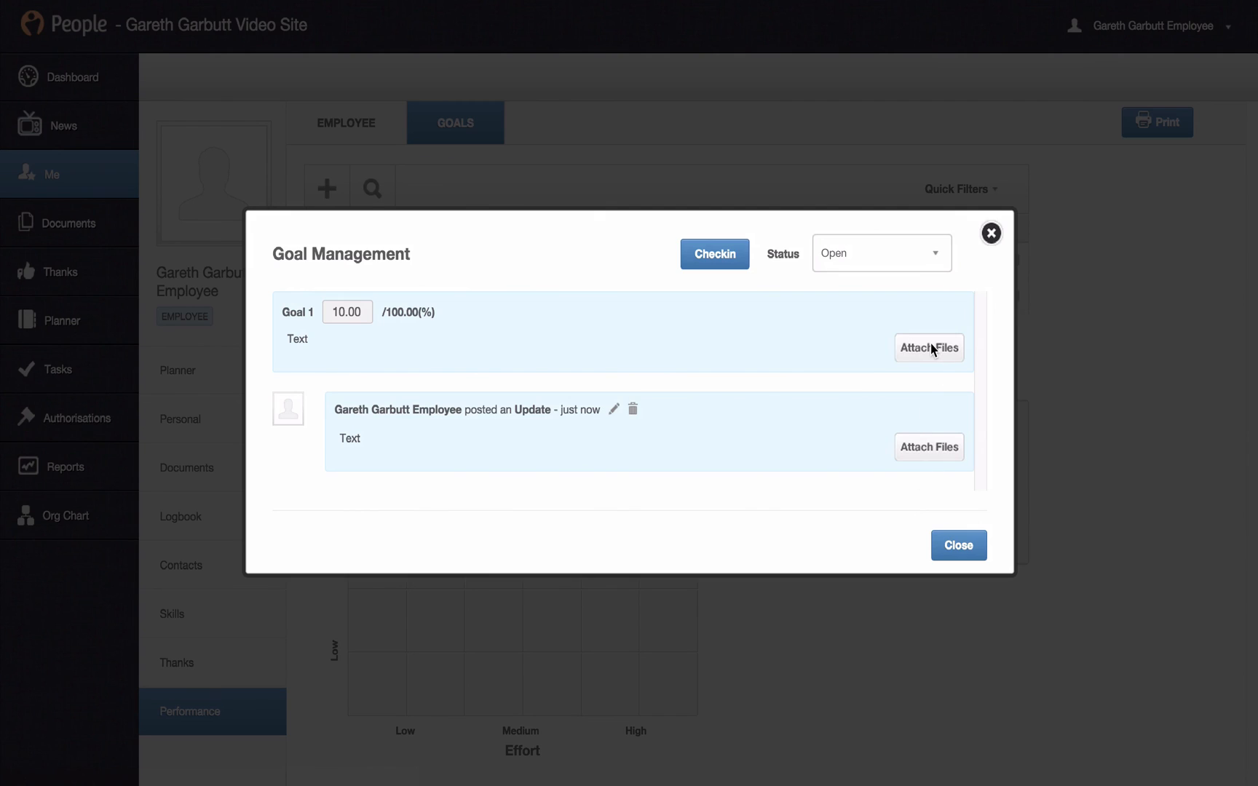
pyautogui.moveTo(932, 315)
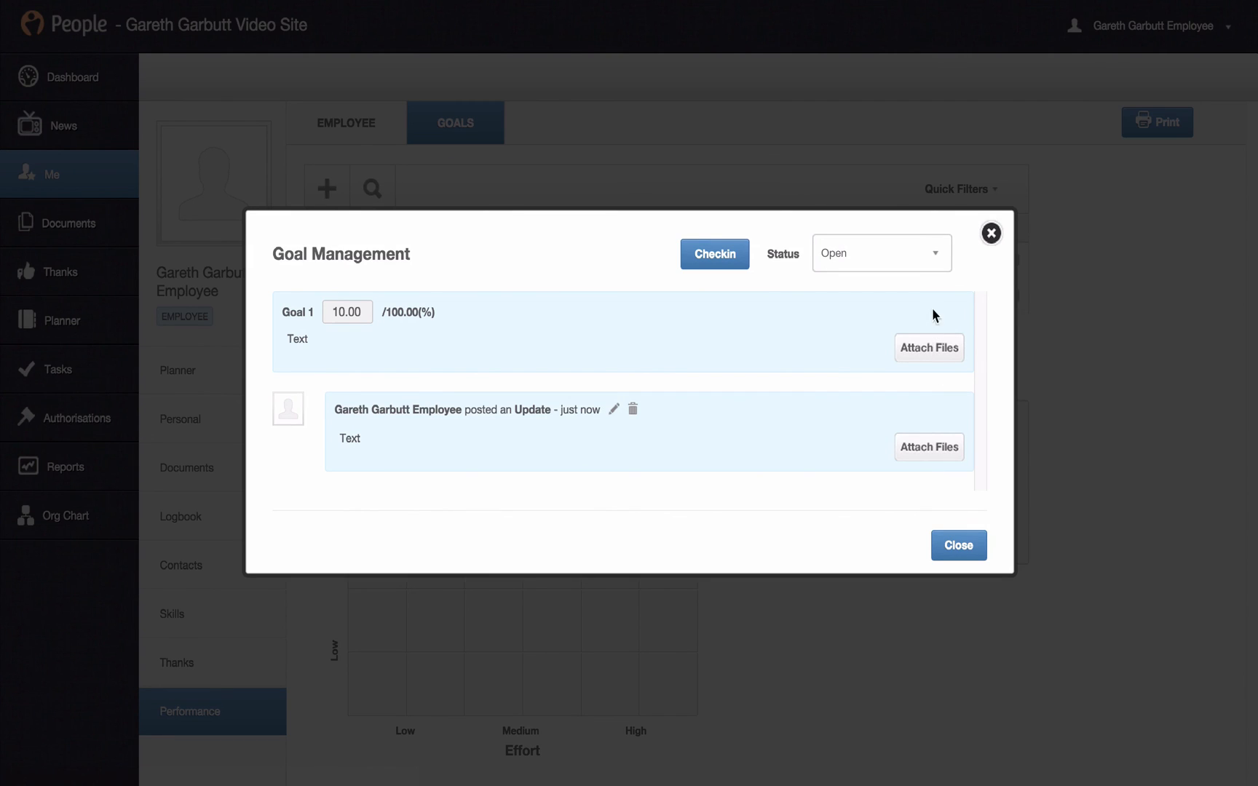
pyautogui.click(880, 252)
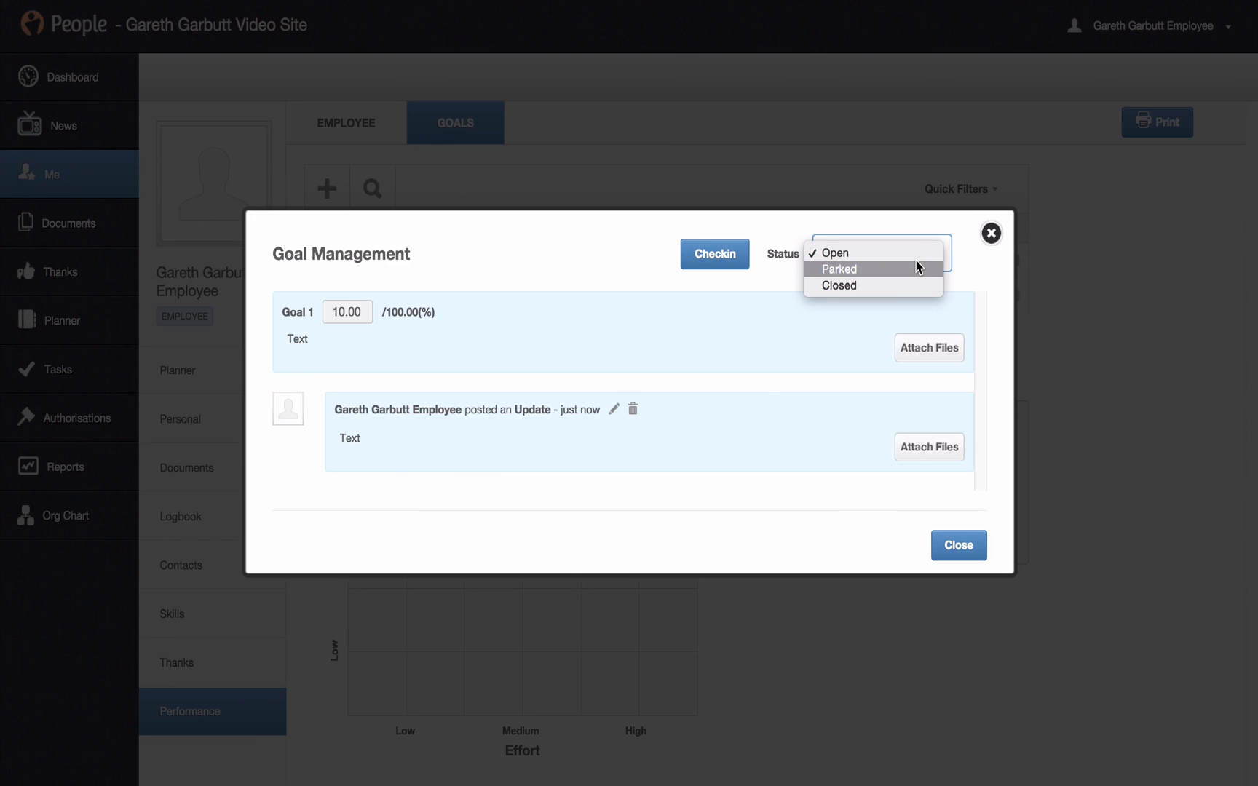
pyautogui.moveTo(886, 285)
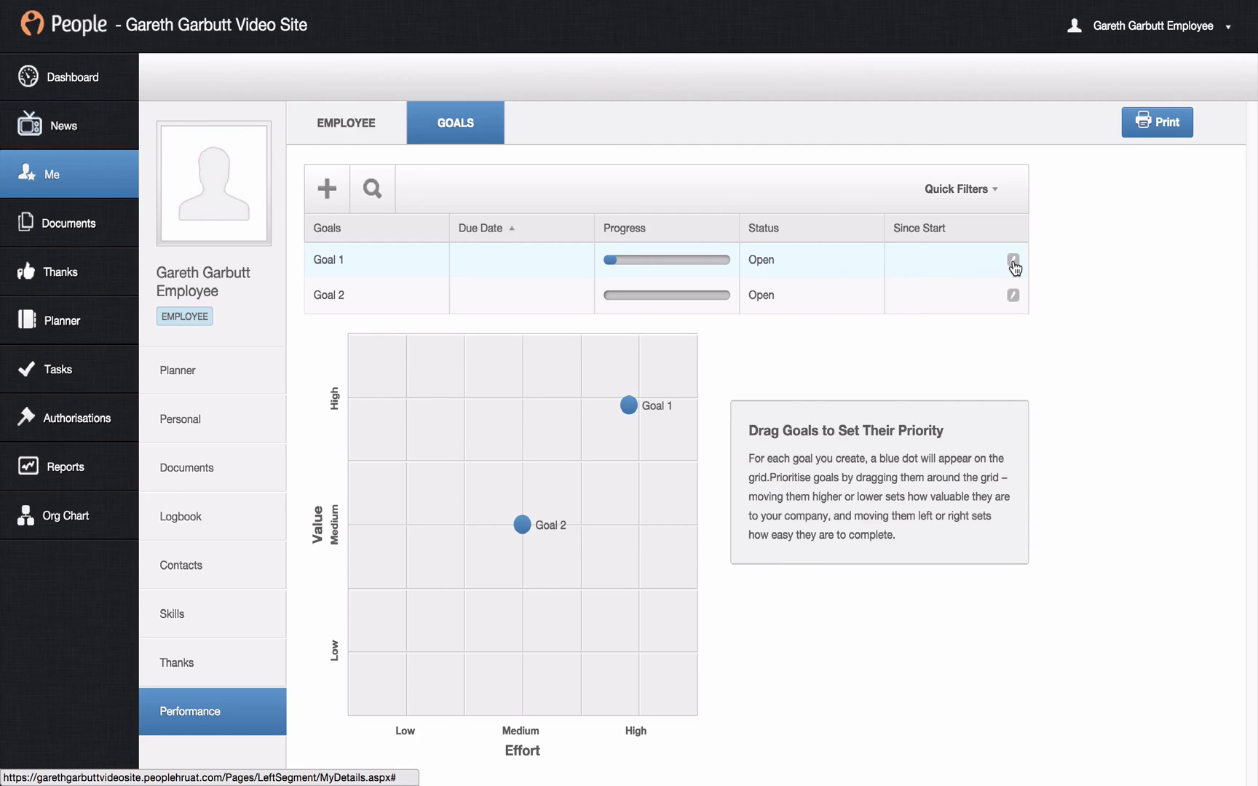
pyautogui.click(1013, 263)
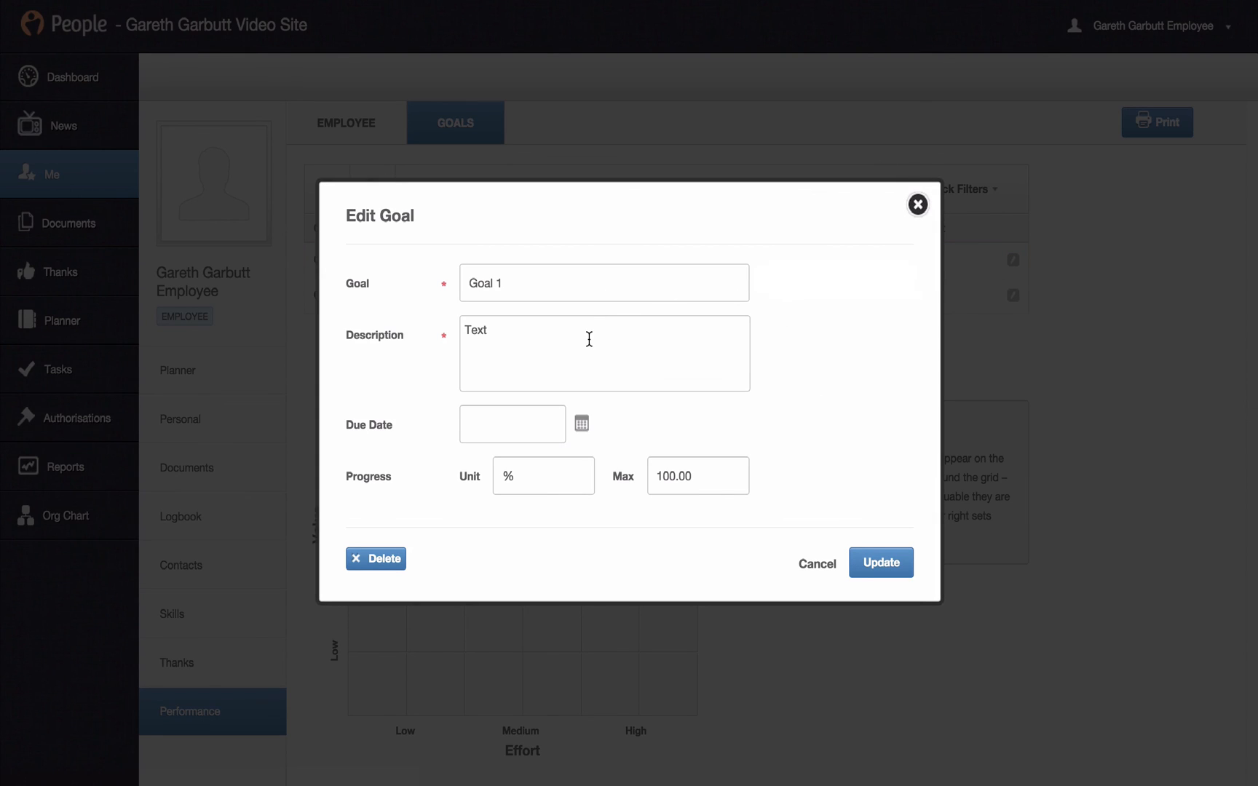